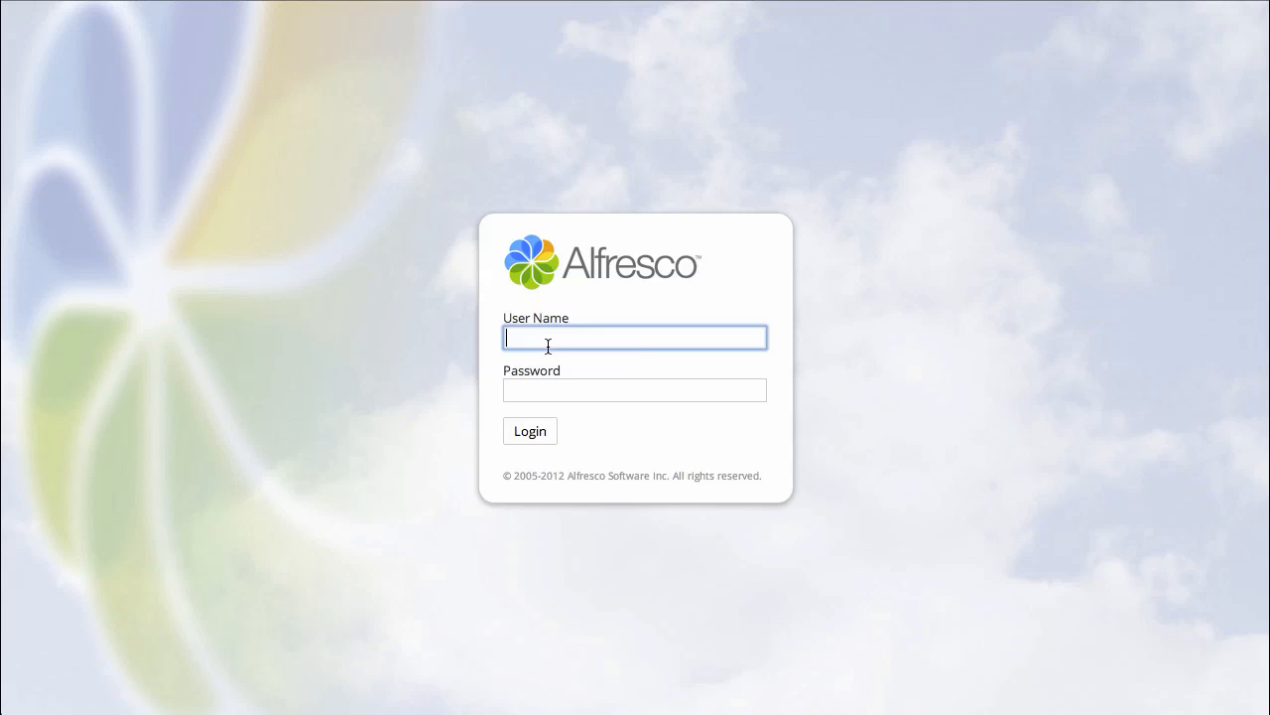
Sign in as jpotts, view the dashboard, then log out via the user menu
text(jpotts)
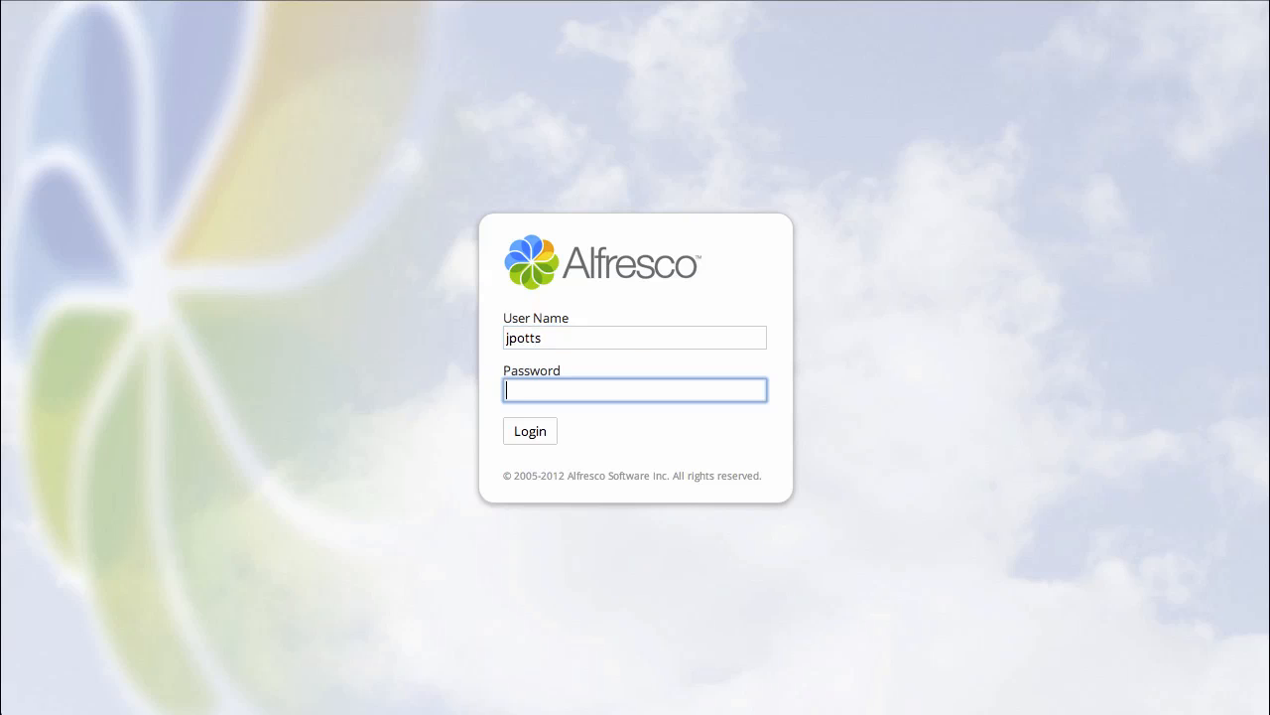
click(530, 428)
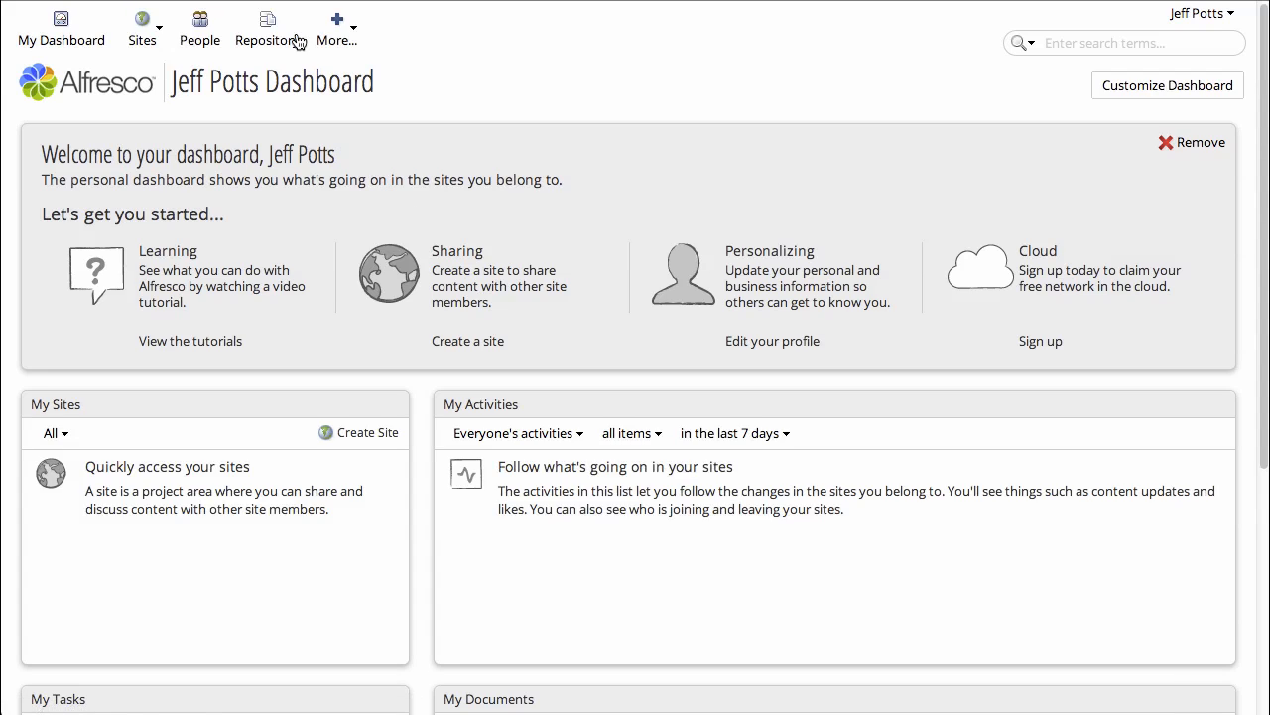
click(338, 28)
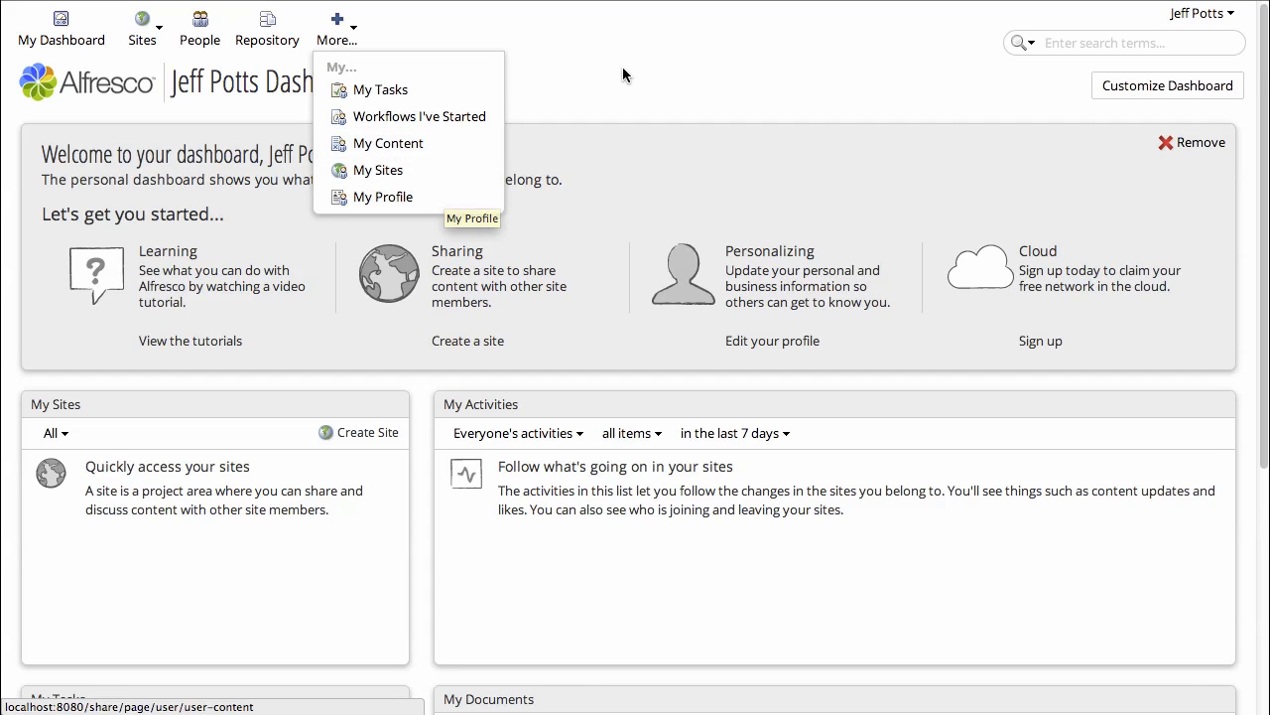
click(1200, 12)
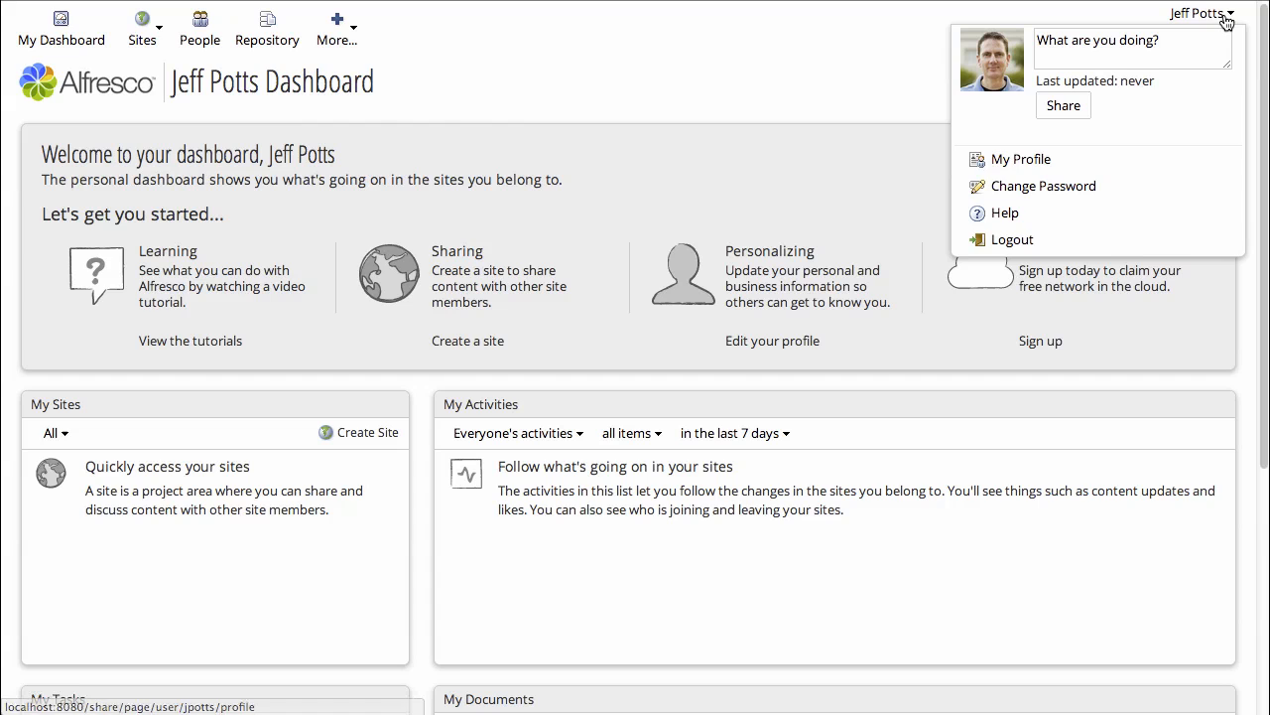
click(1013, 238)
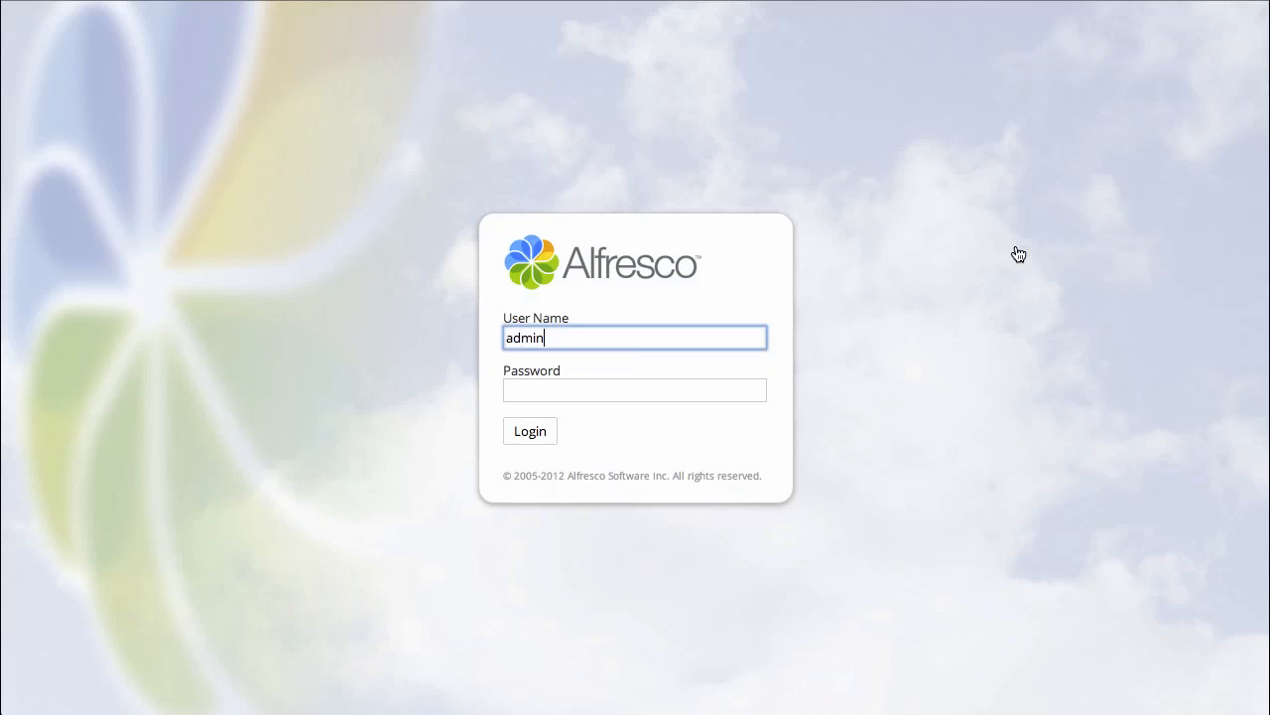
Sign in as admin and reach the Admin Console Groups page from More > Admin Tools
click(530, 428)
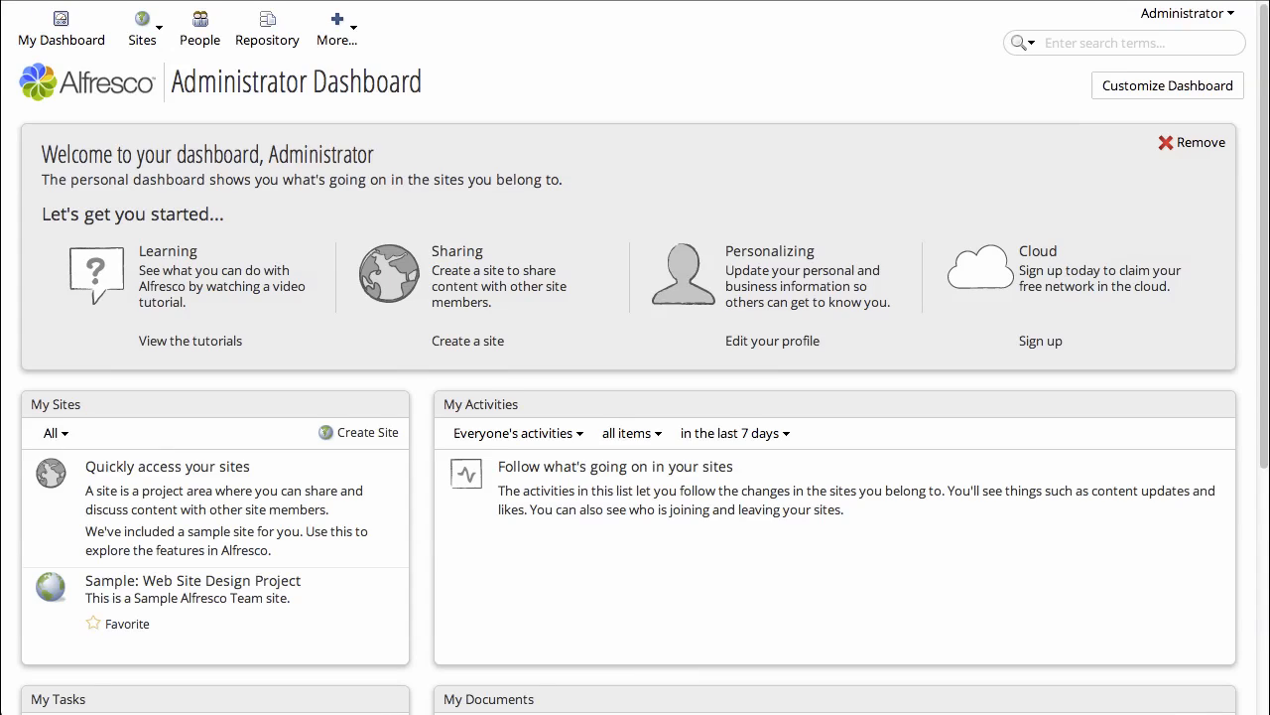
click(337, 28)
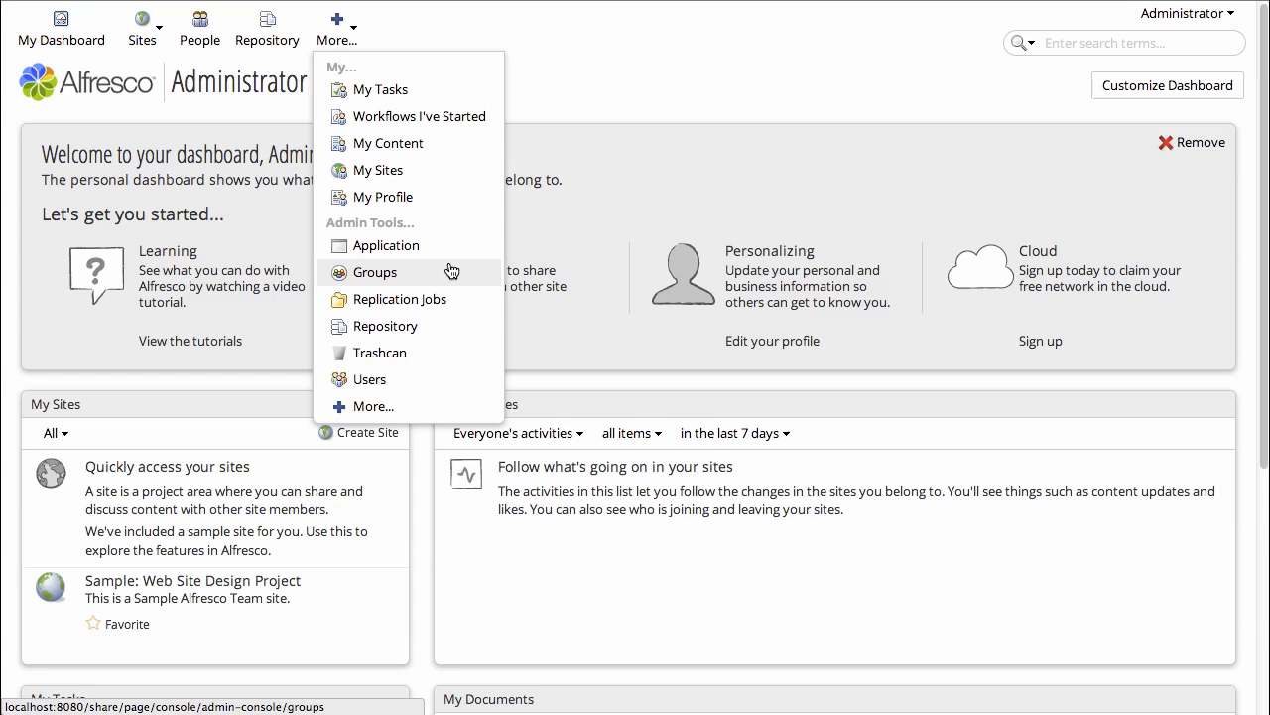
click(376, 272)
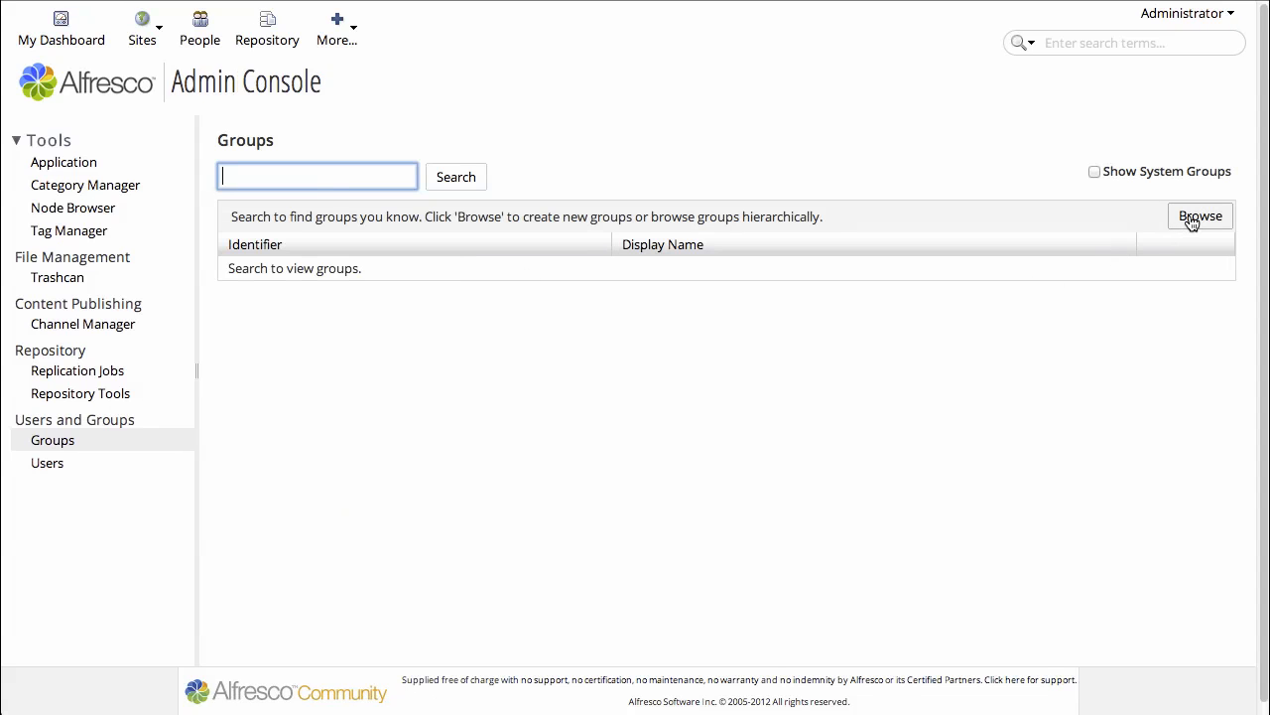
Browse groups and add Jeff Potts to ALFRESCO_ADMINISTRATORS, then begin signing in as jpotts
click(1198, 216)
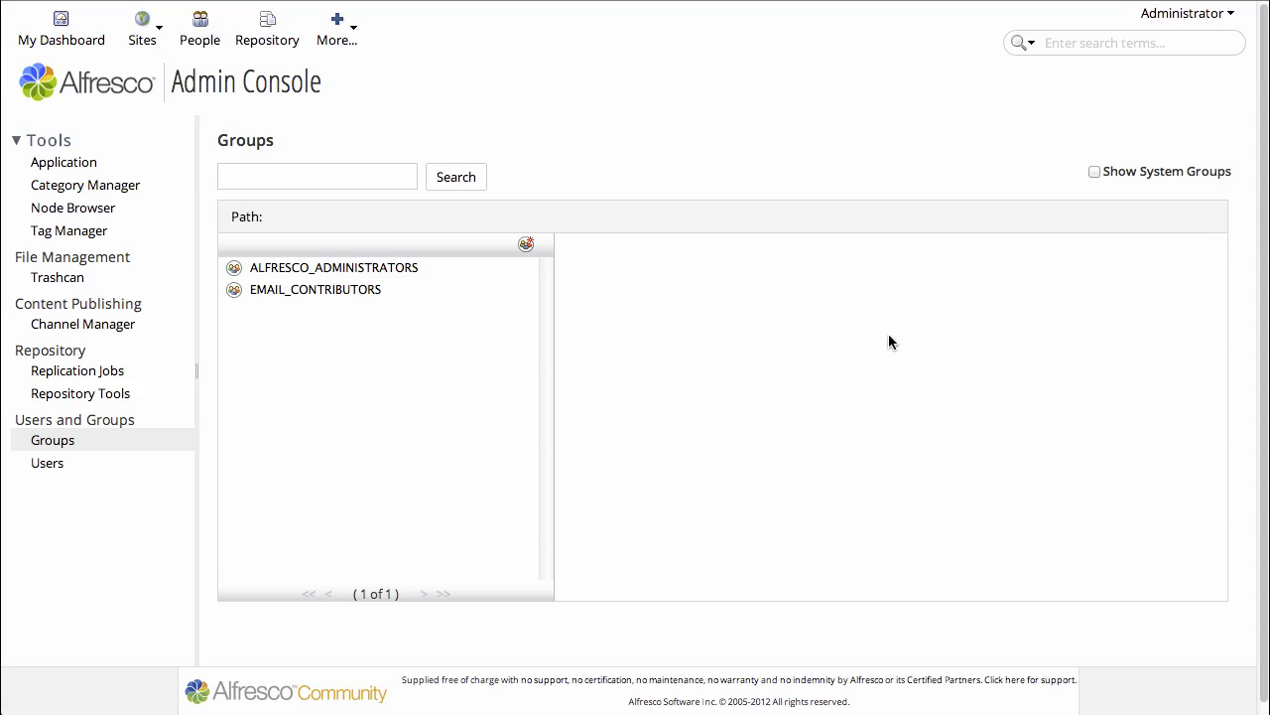
click(333, 266)
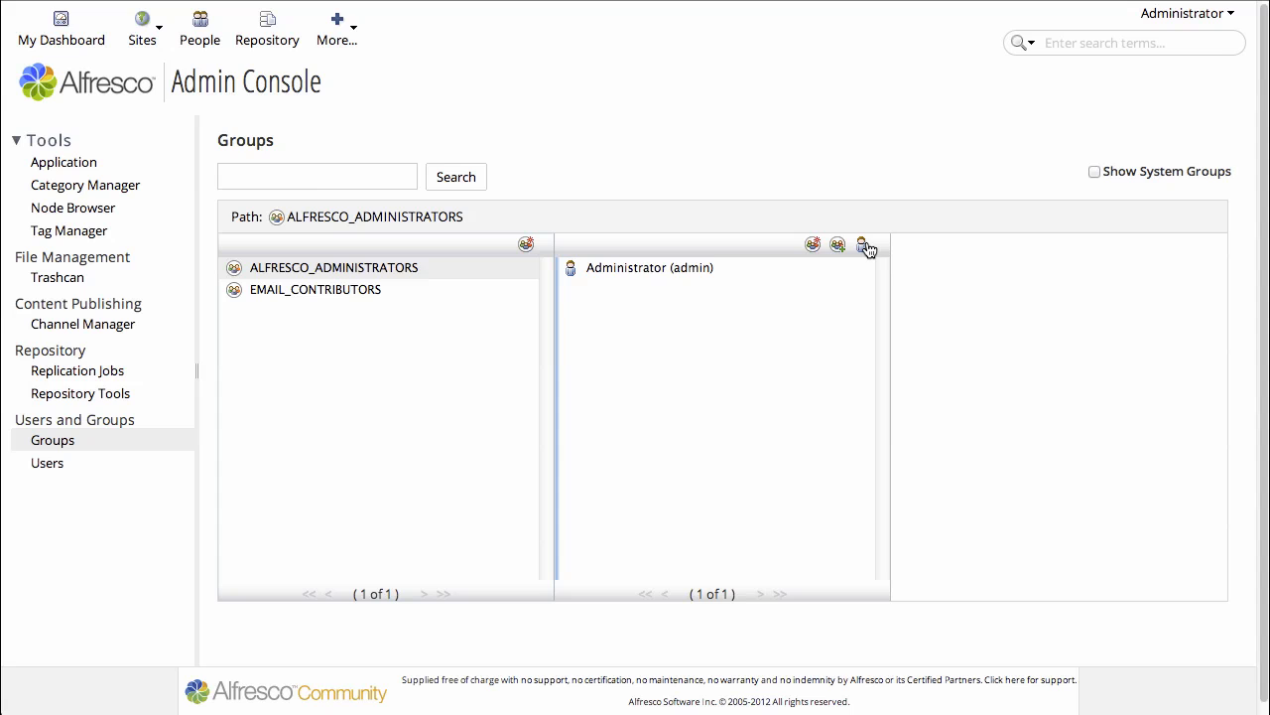
mouse_move(865, 246)
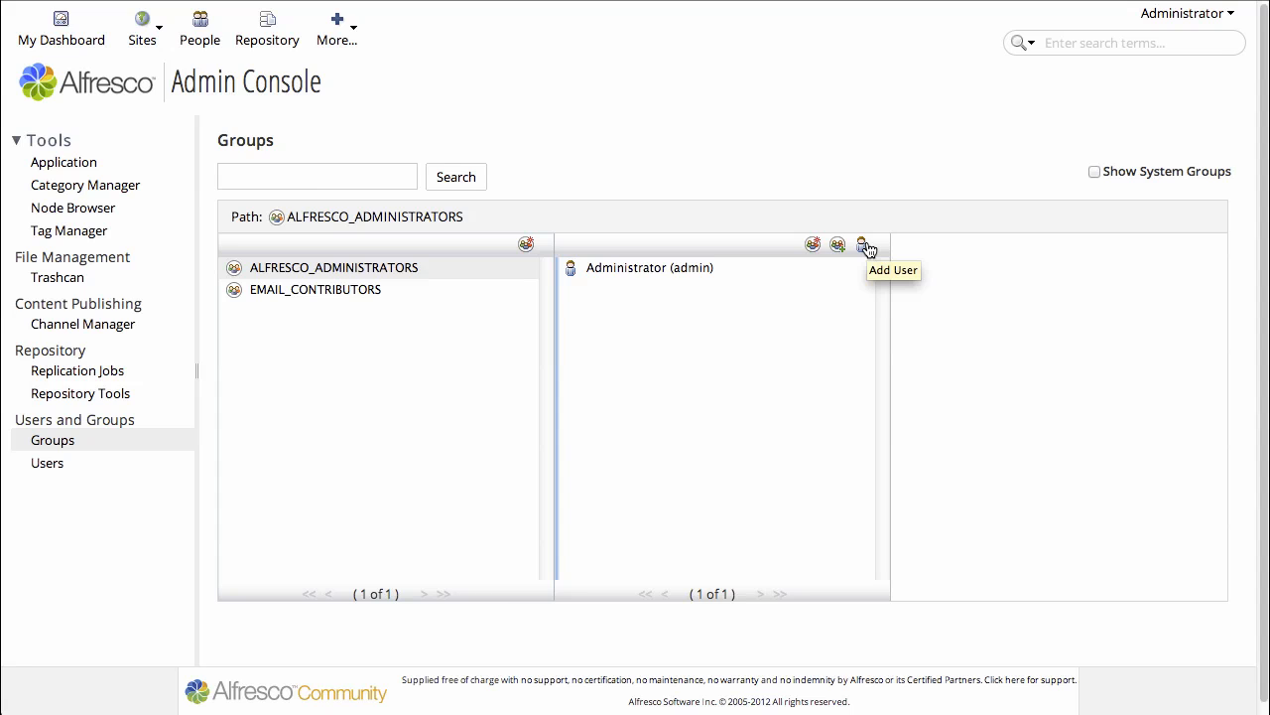
click(865, 244)
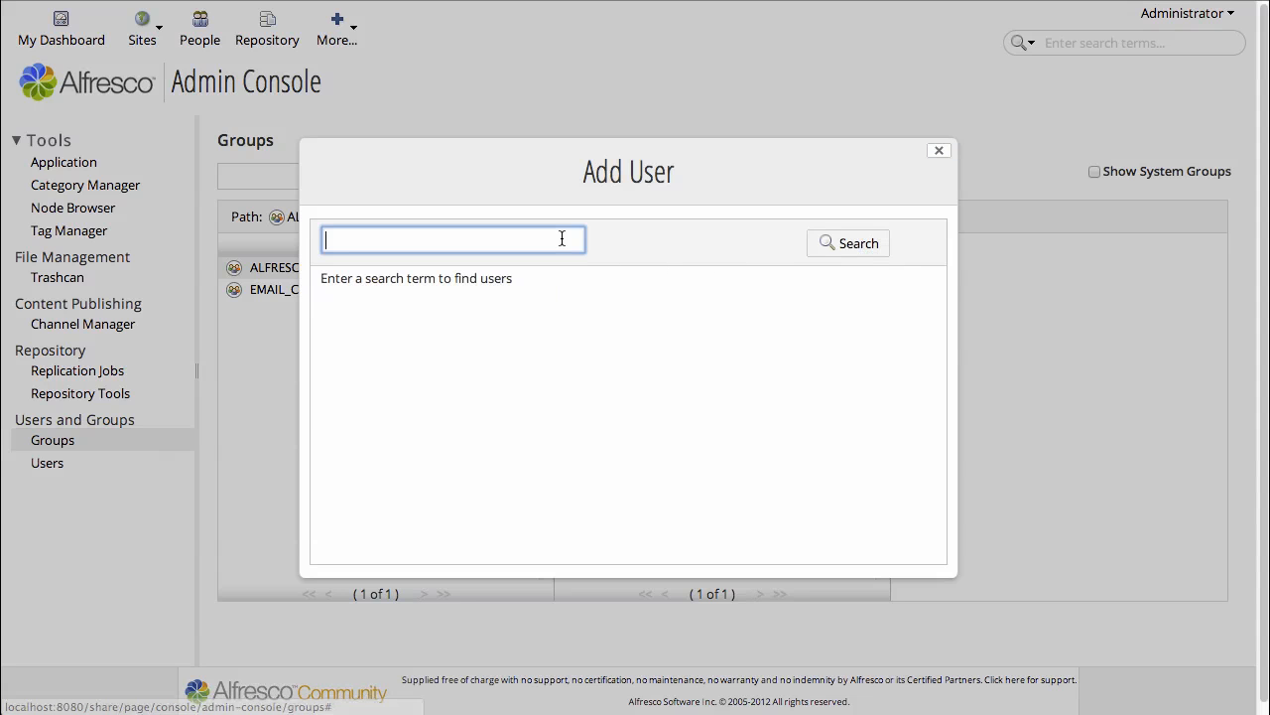
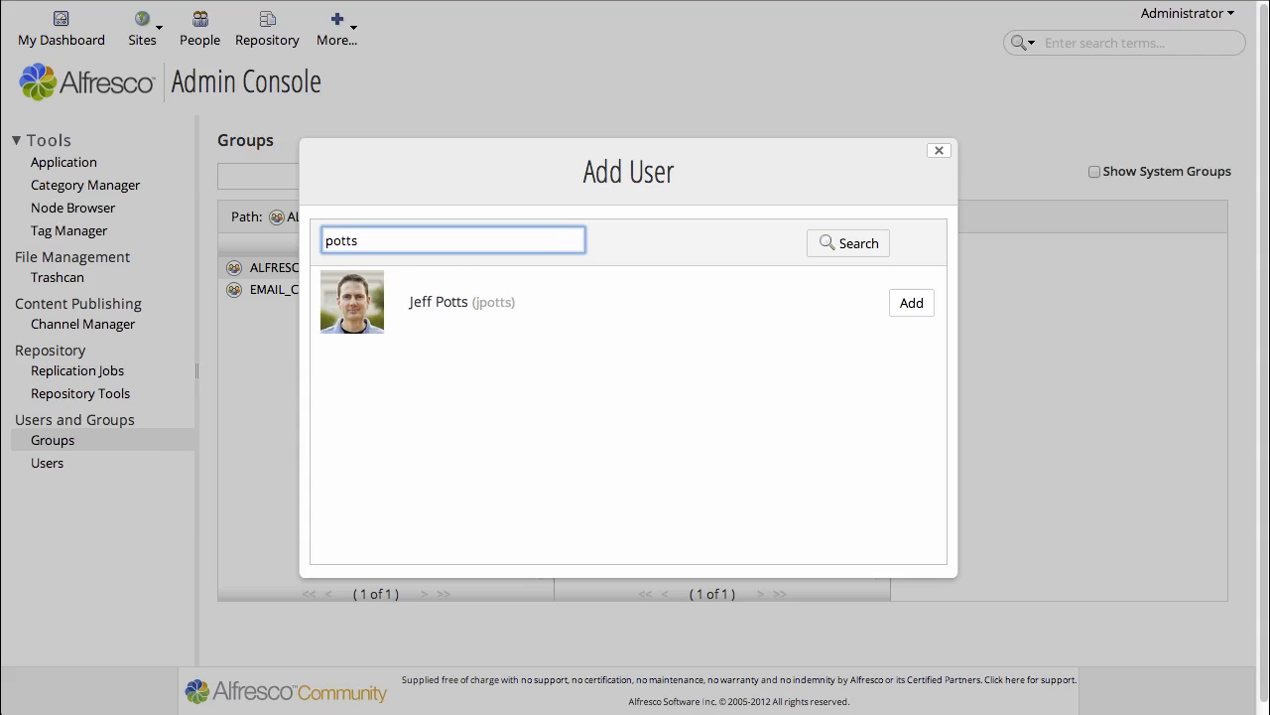
click(909, 302)
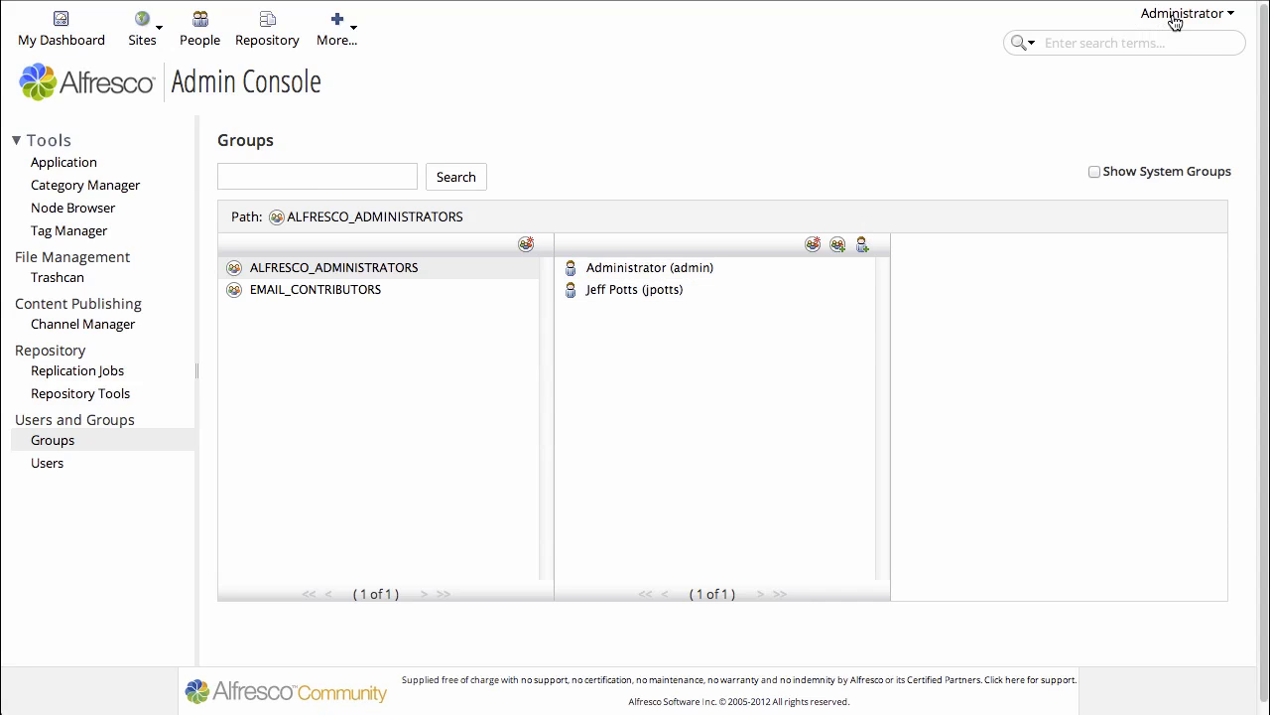
text(jpotts)
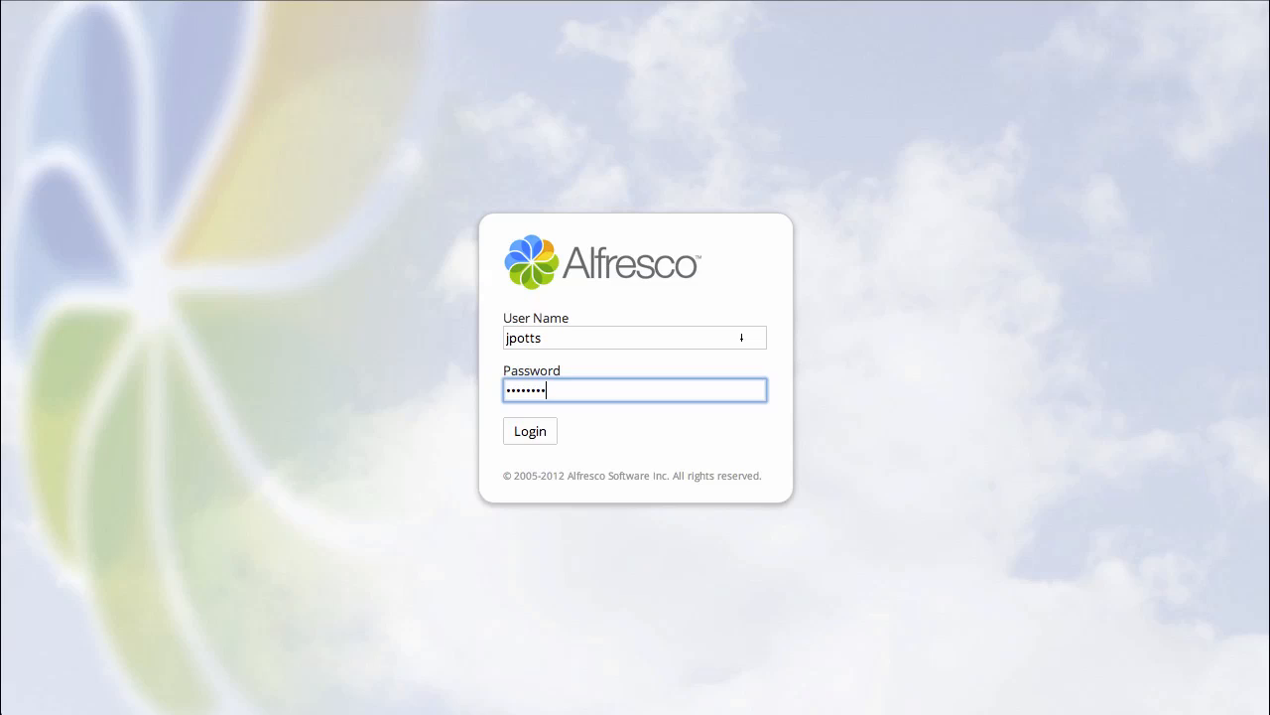
click(530, 428)
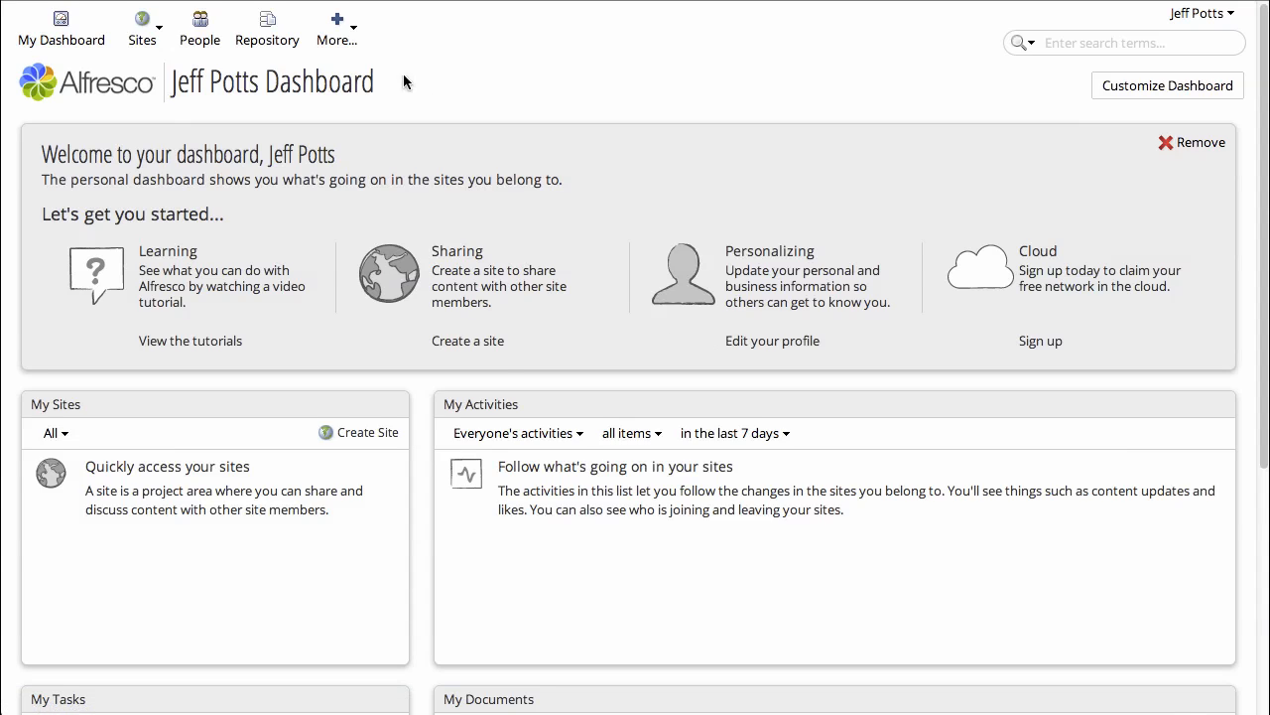
click(338, 28)
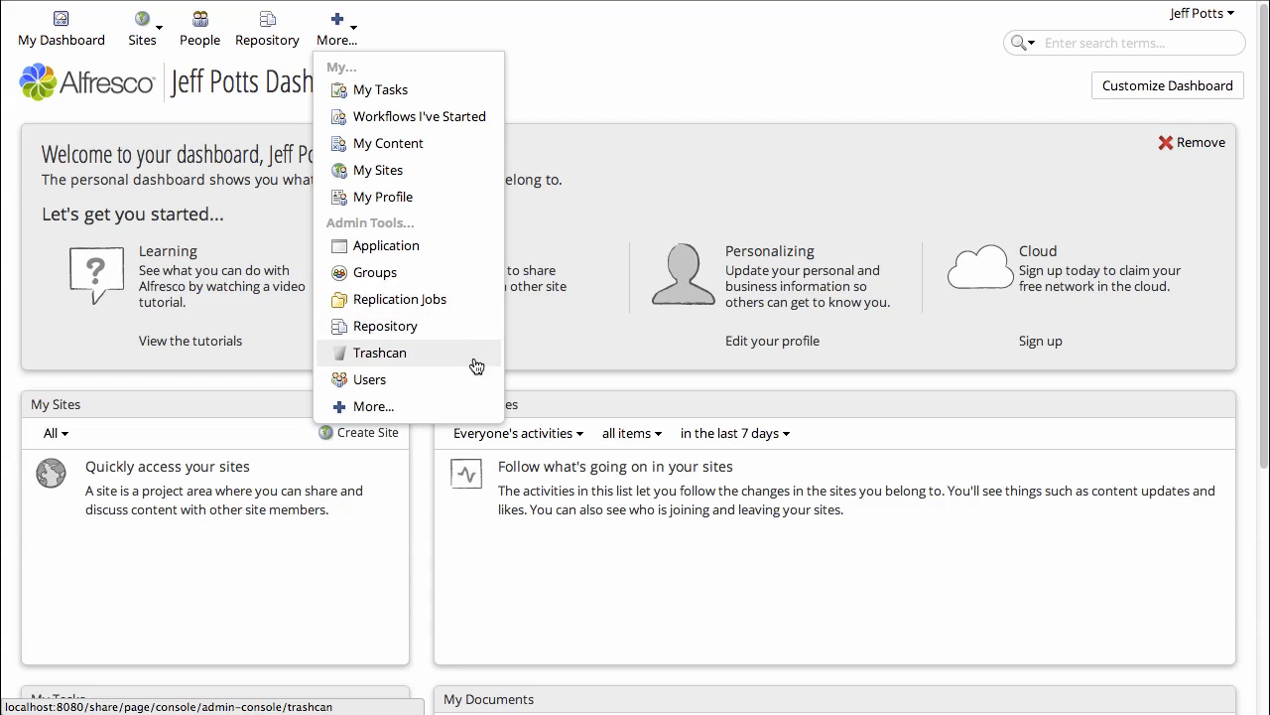
mouse_move(477, 282)
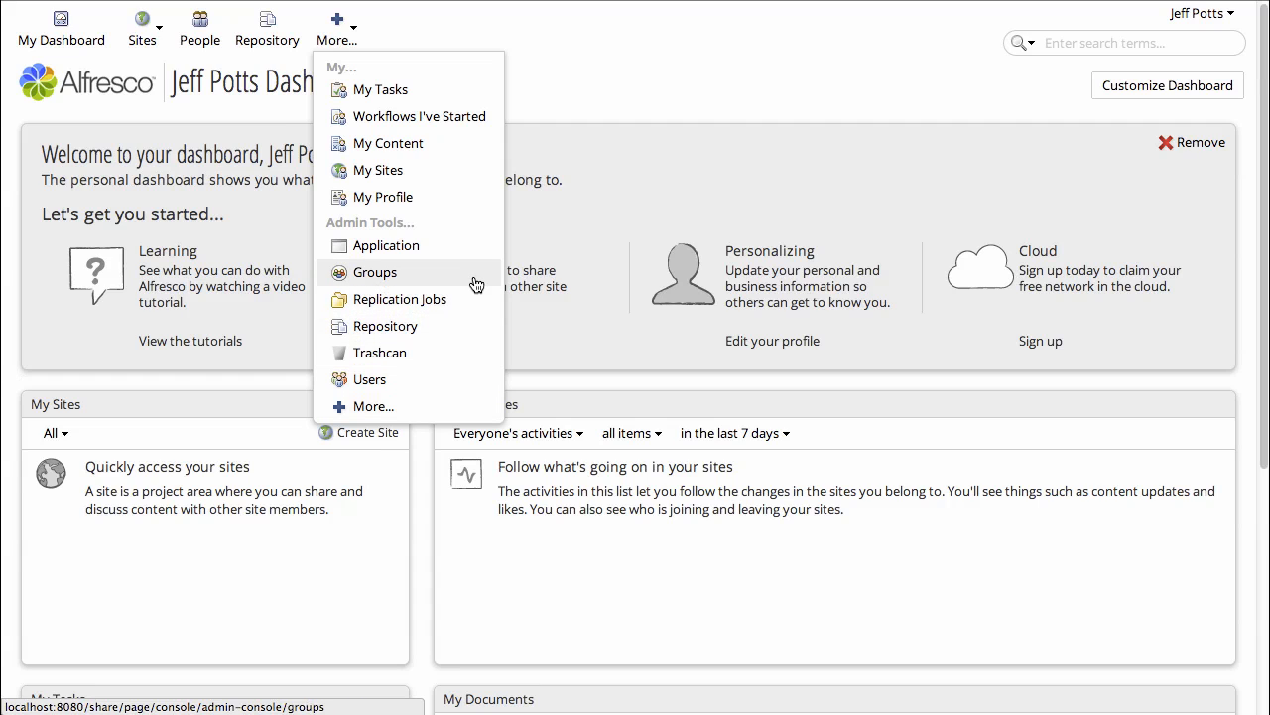
click(373, 272)
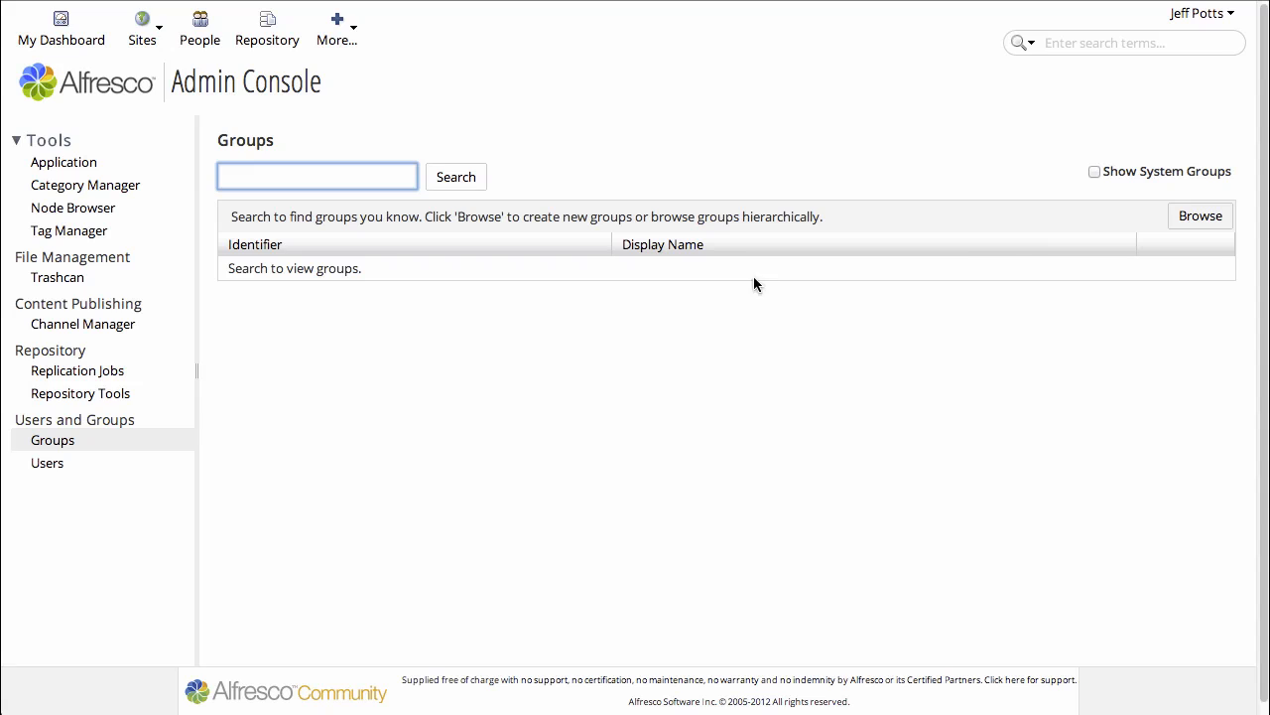
Create group GREEN_ENERGY with display name Green Energy and show its empty contents
click(1199, 215)
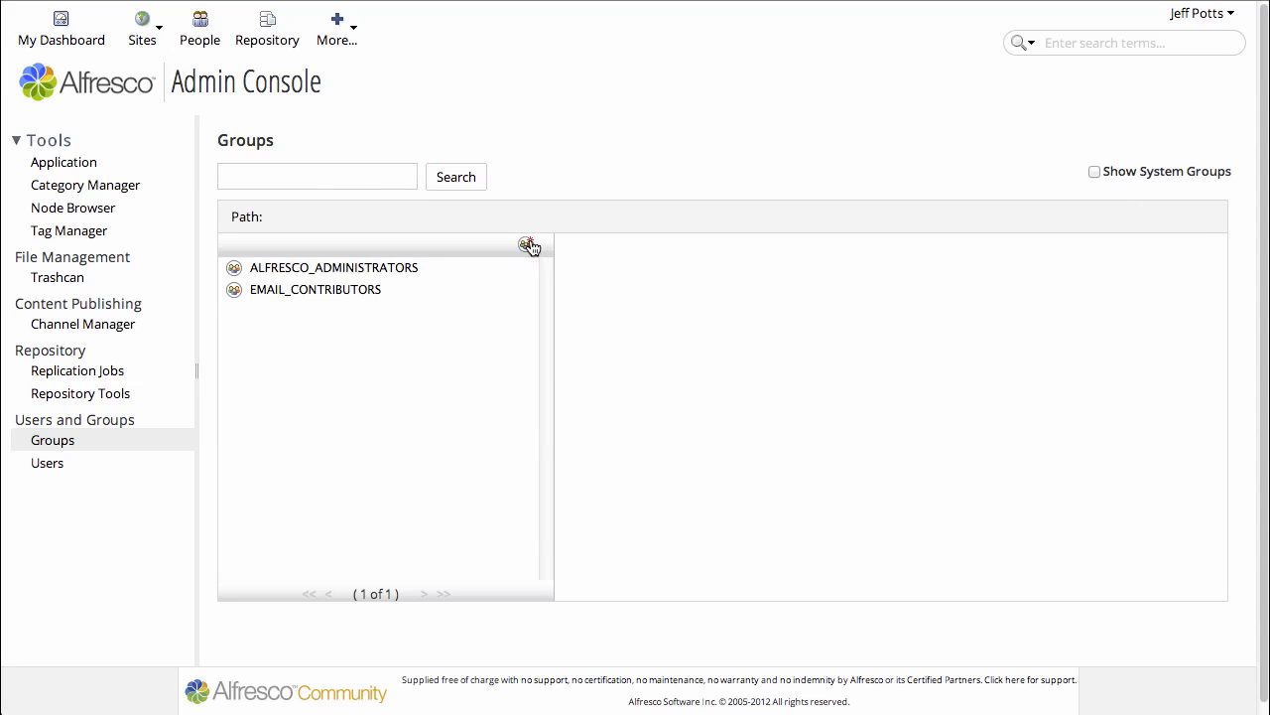
click(528, 246)
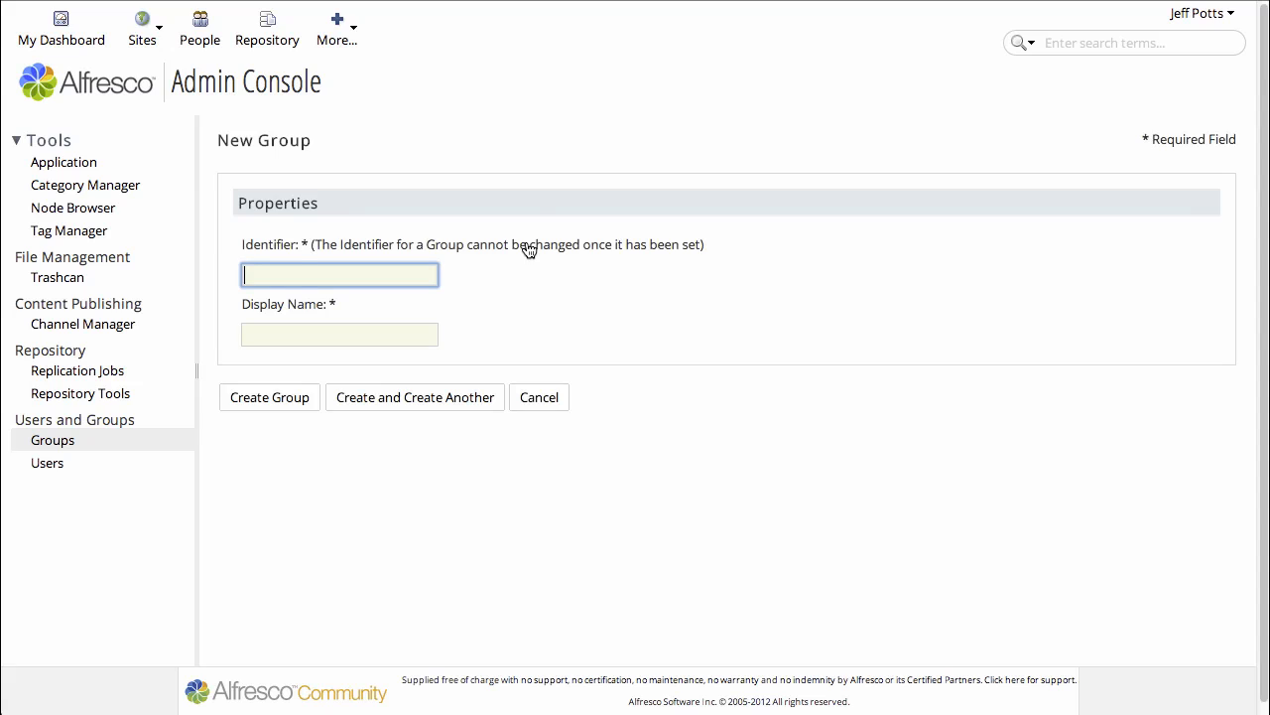
text(GREEN_ENER)
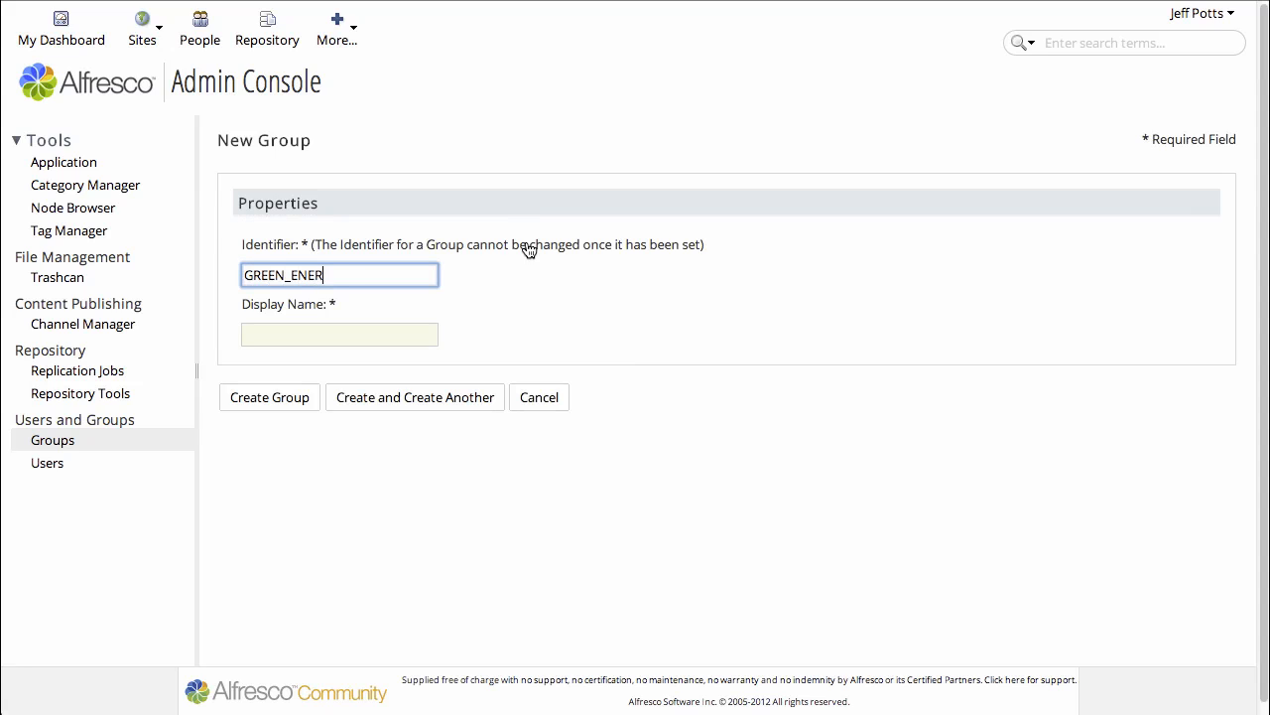
text(Green Energy)
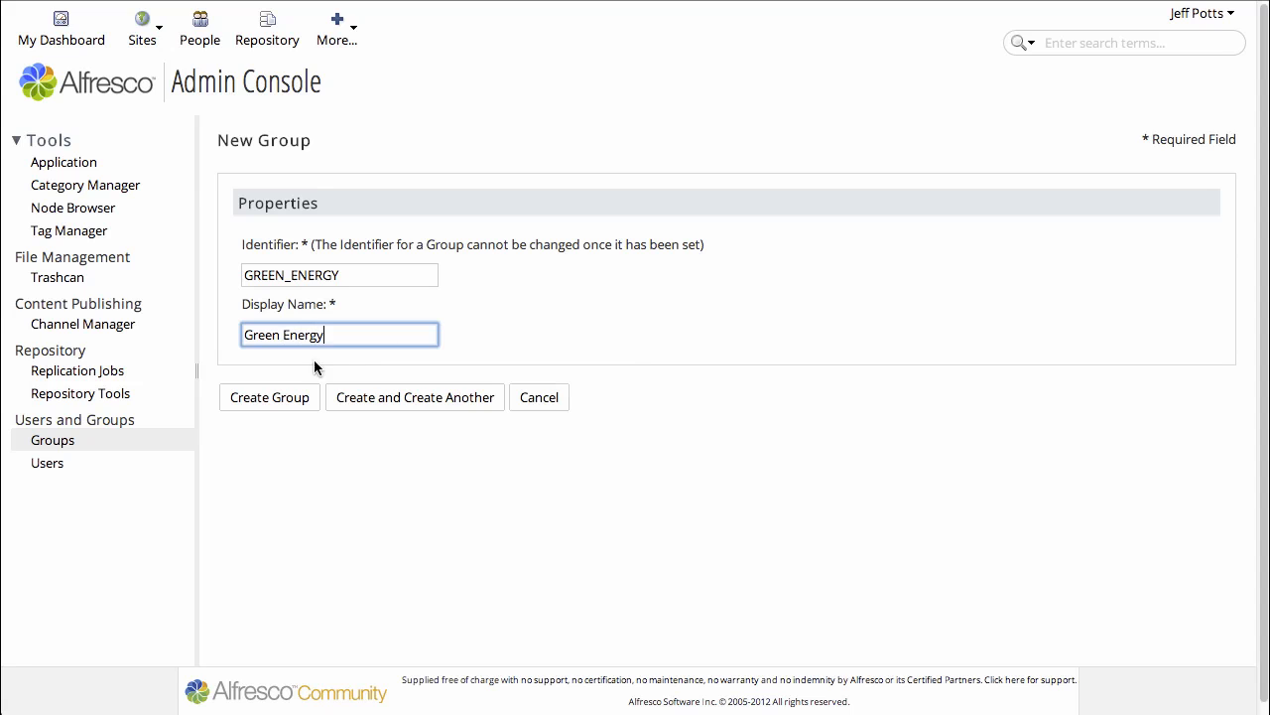
click(270, 397)
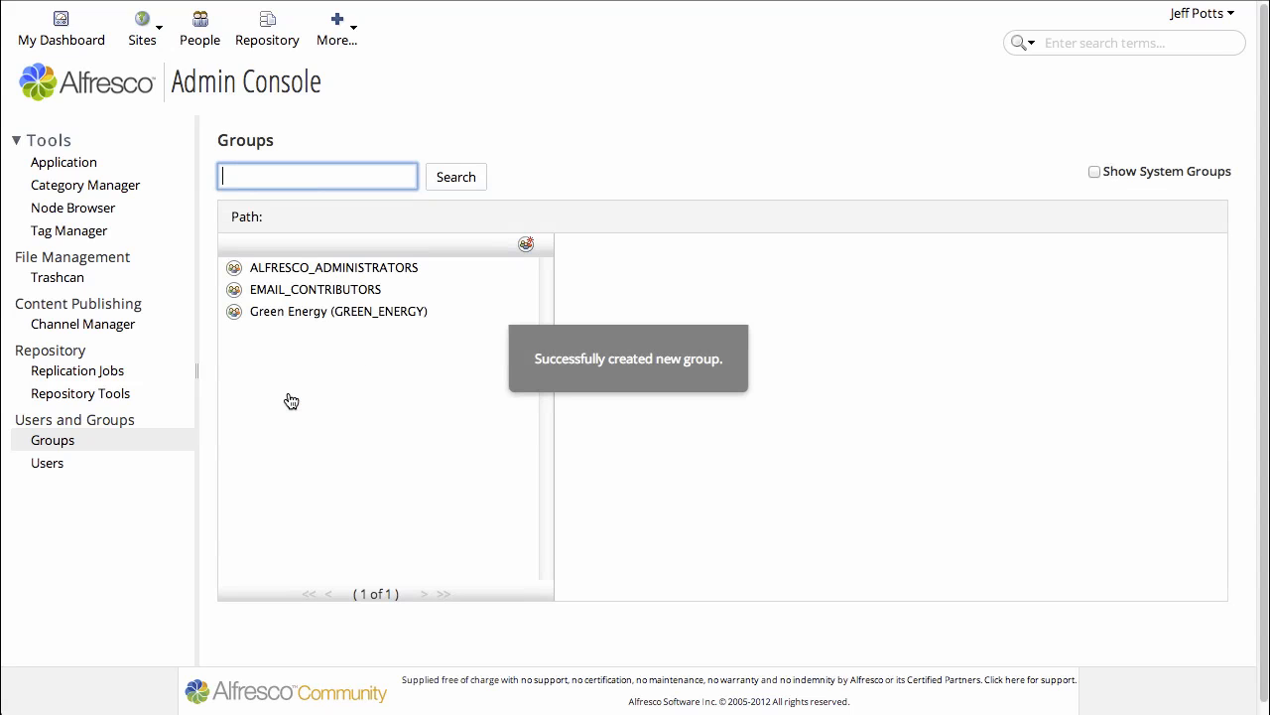
click(338, 310)
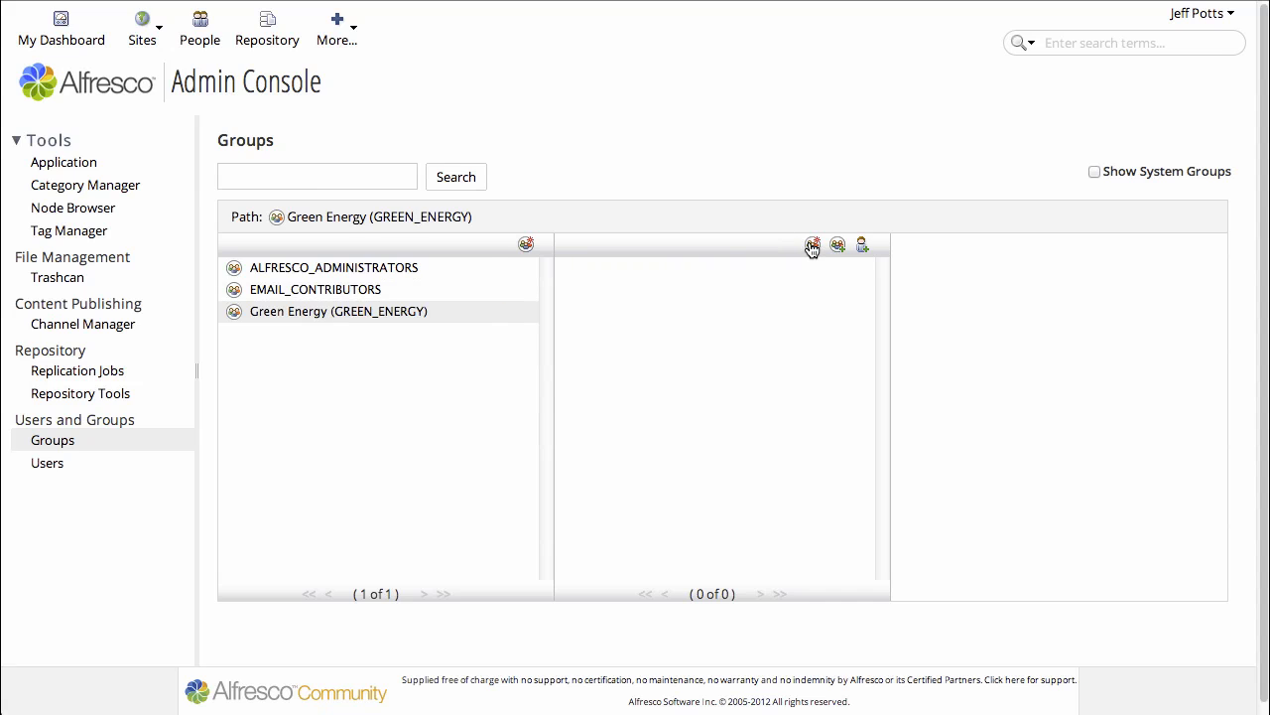
Create subgroup SALES (Sales) inside Green Energy and select it
click(813, 246)
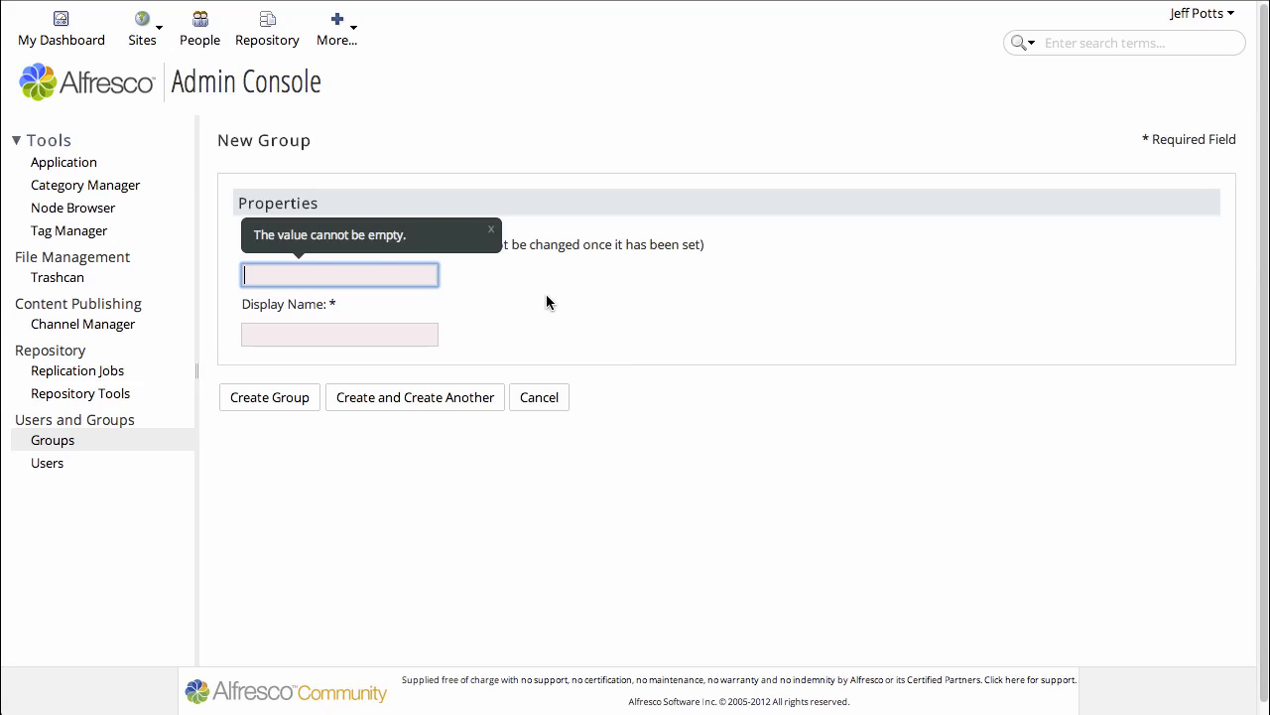
text(Sales)
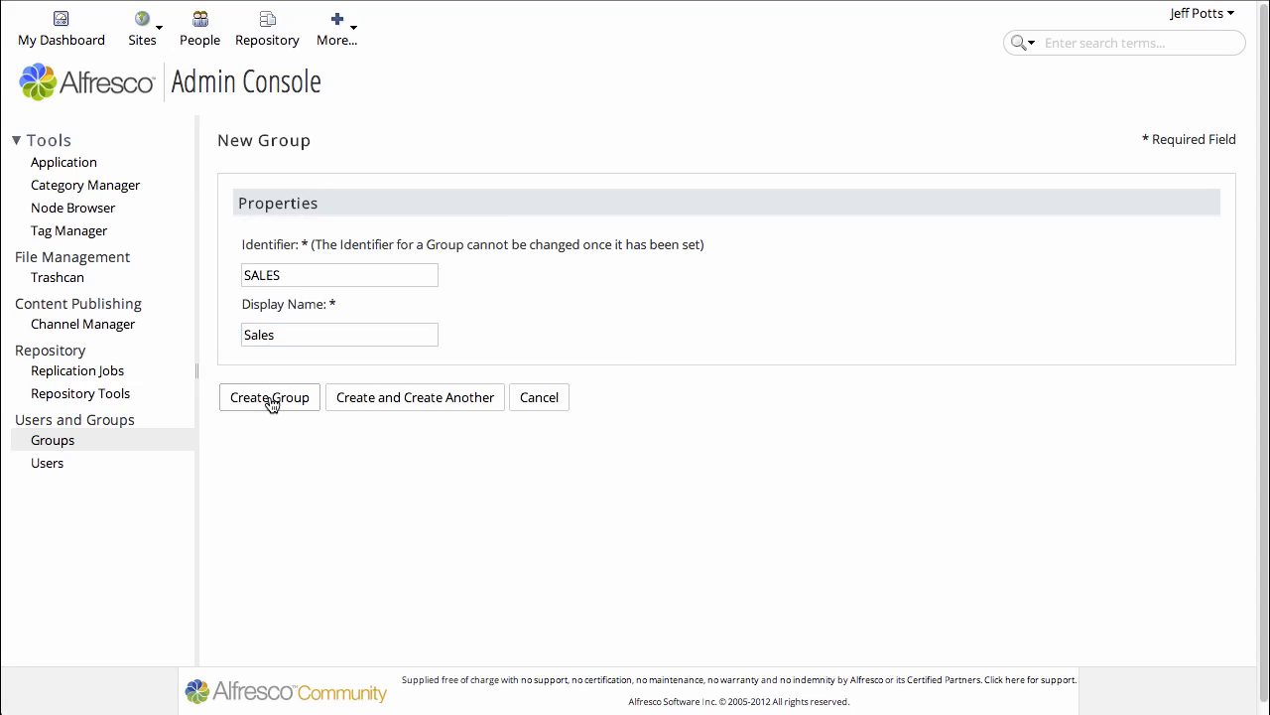
click(270, 397)
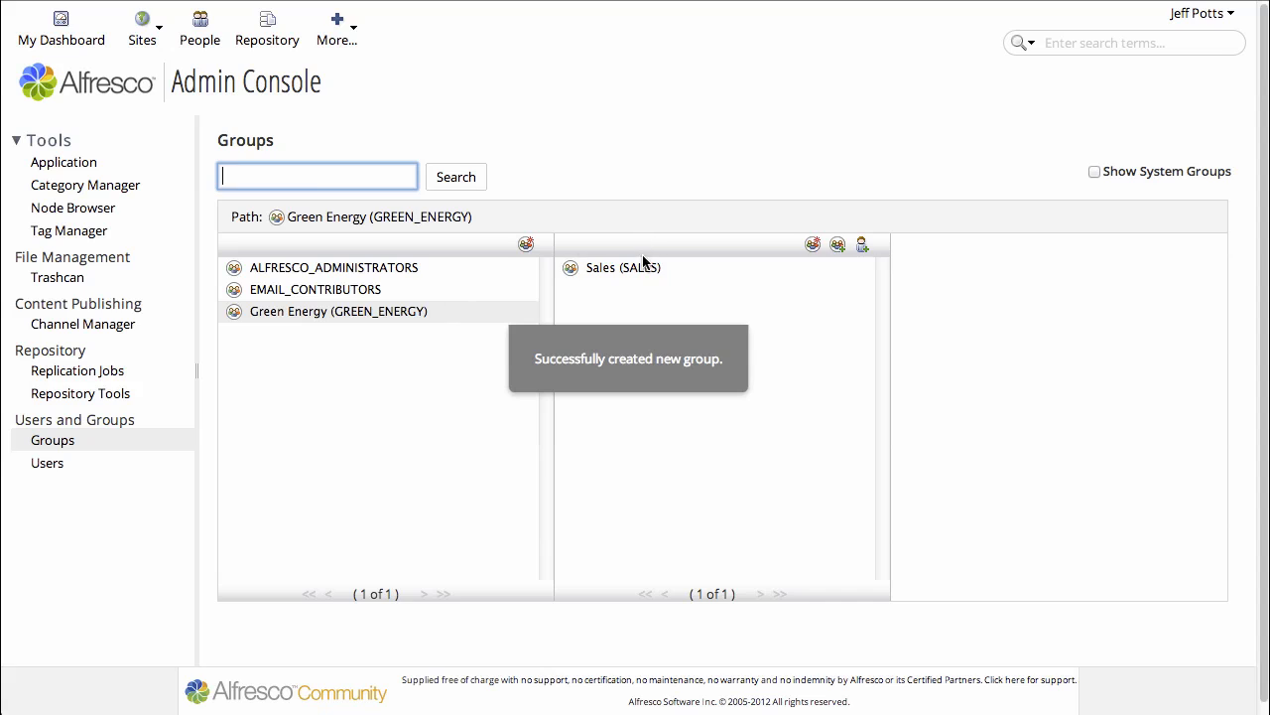
click(623, 266)
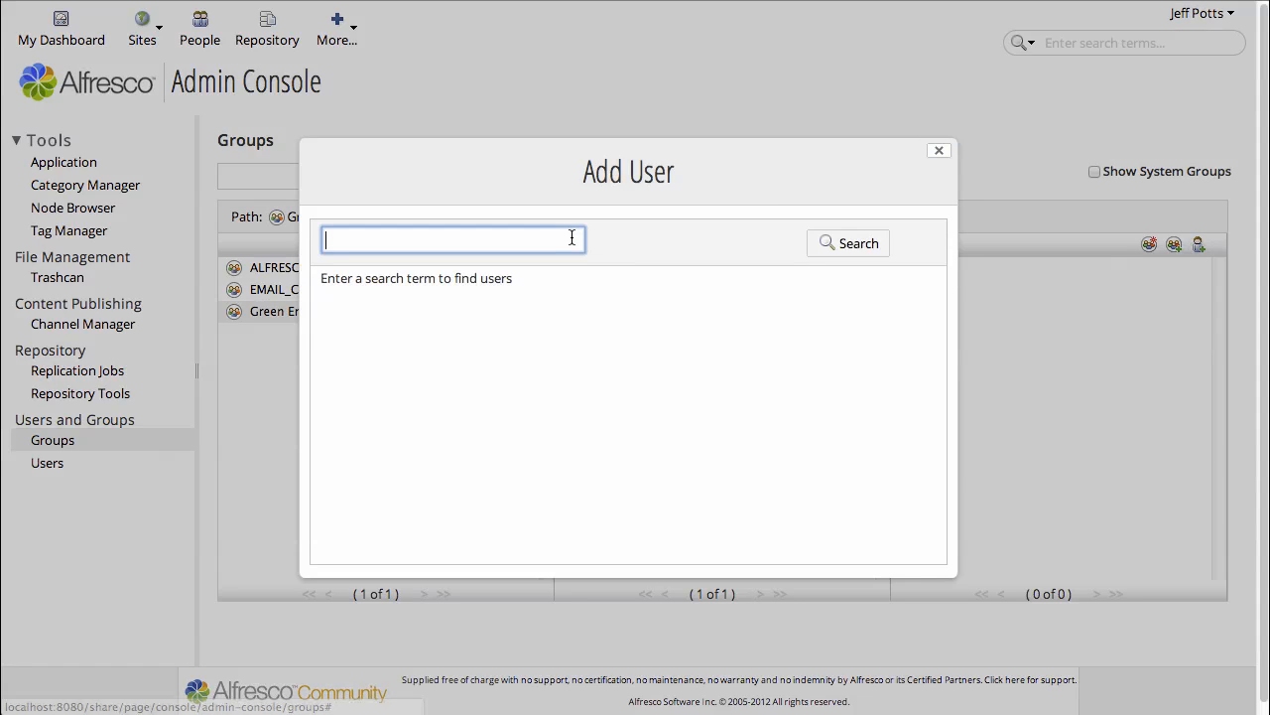
Search 'test' and add Test User1 and another test user as group members
text(test)
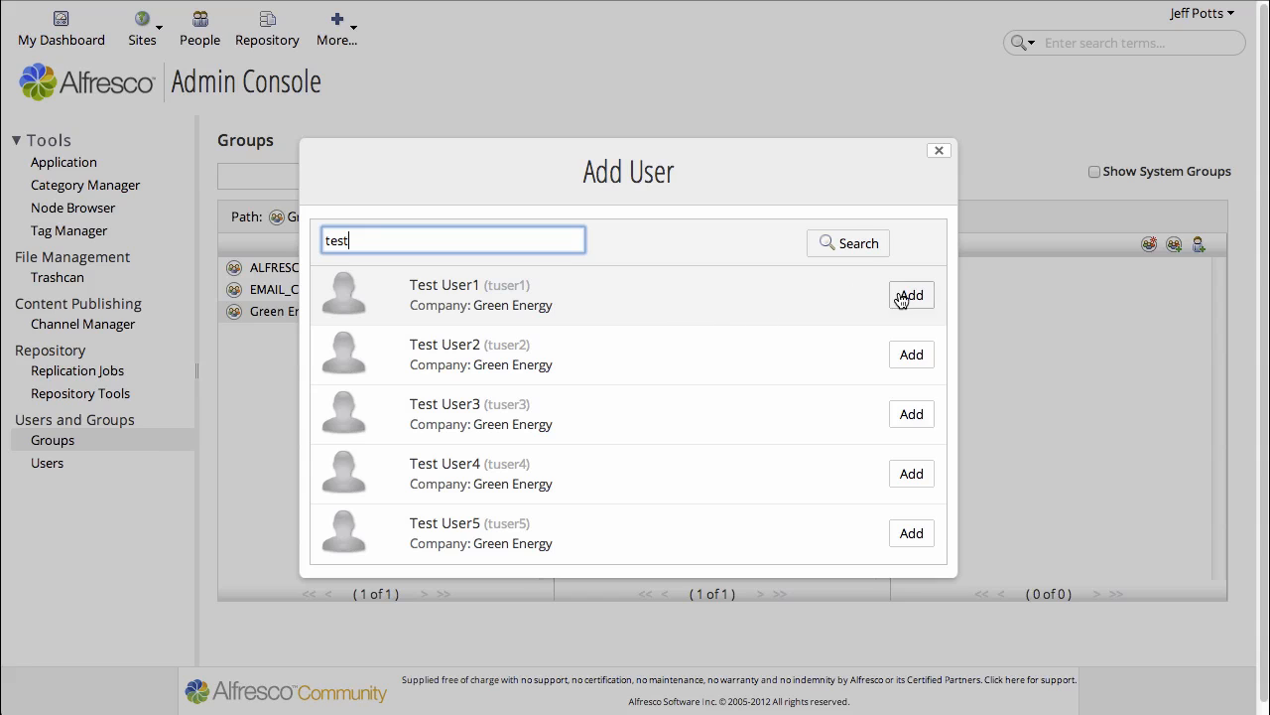
click(909, 294)
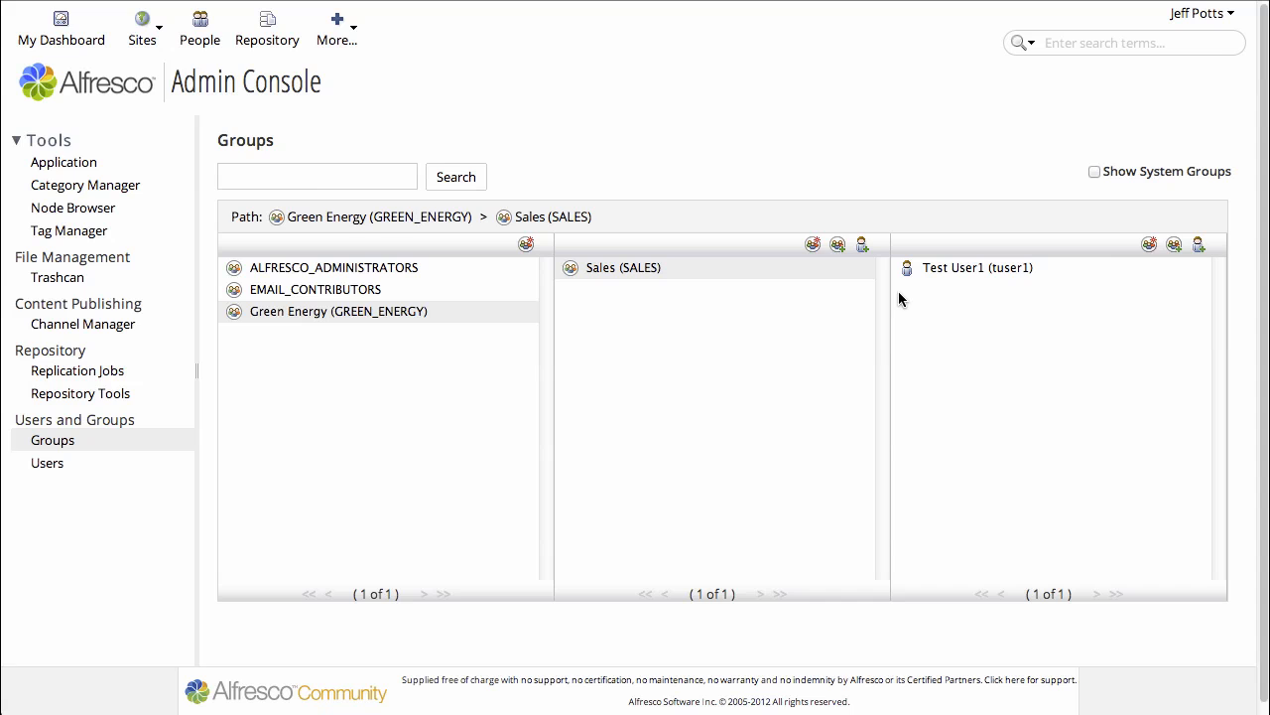
mouse_move(1199, 246)
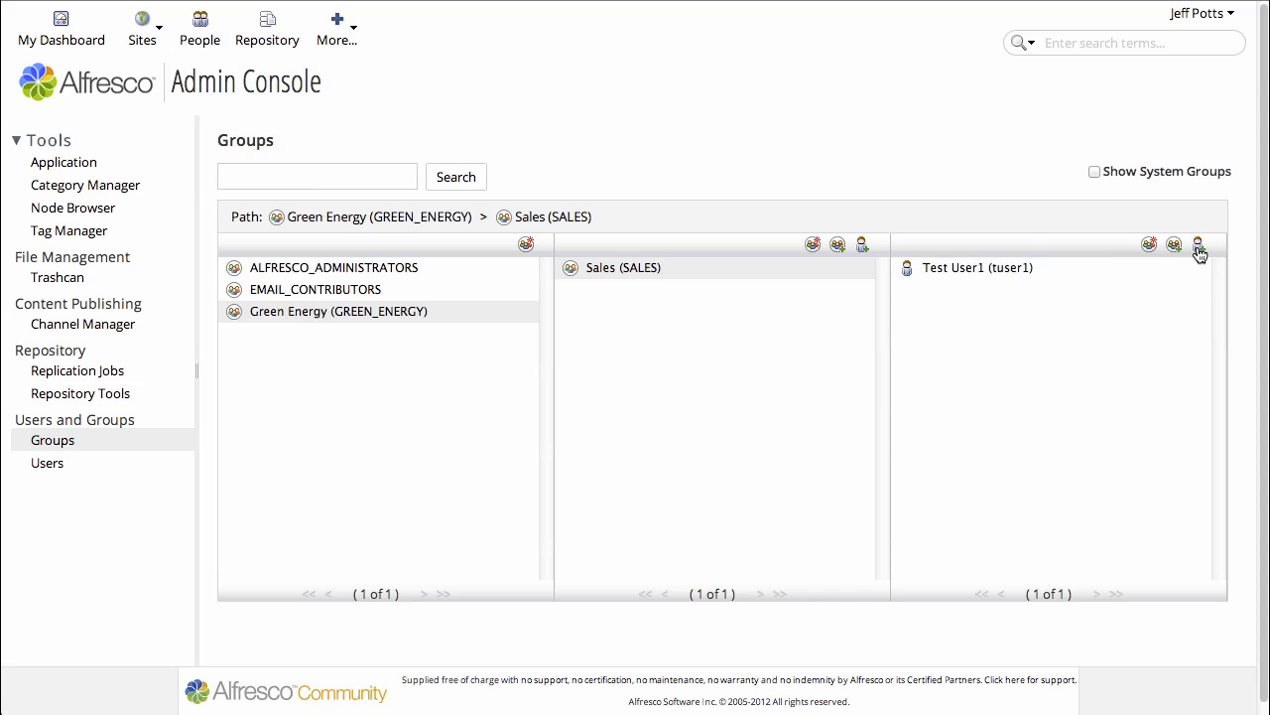
click(1198, 245)
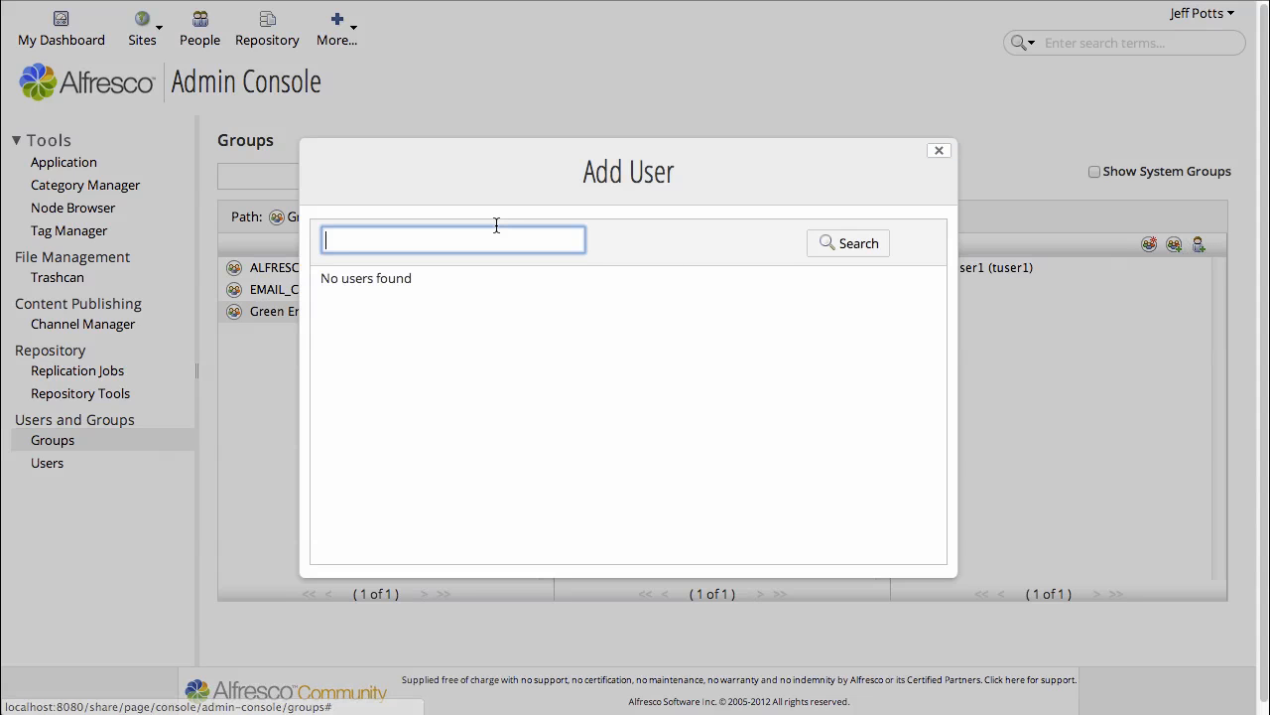
text(test)
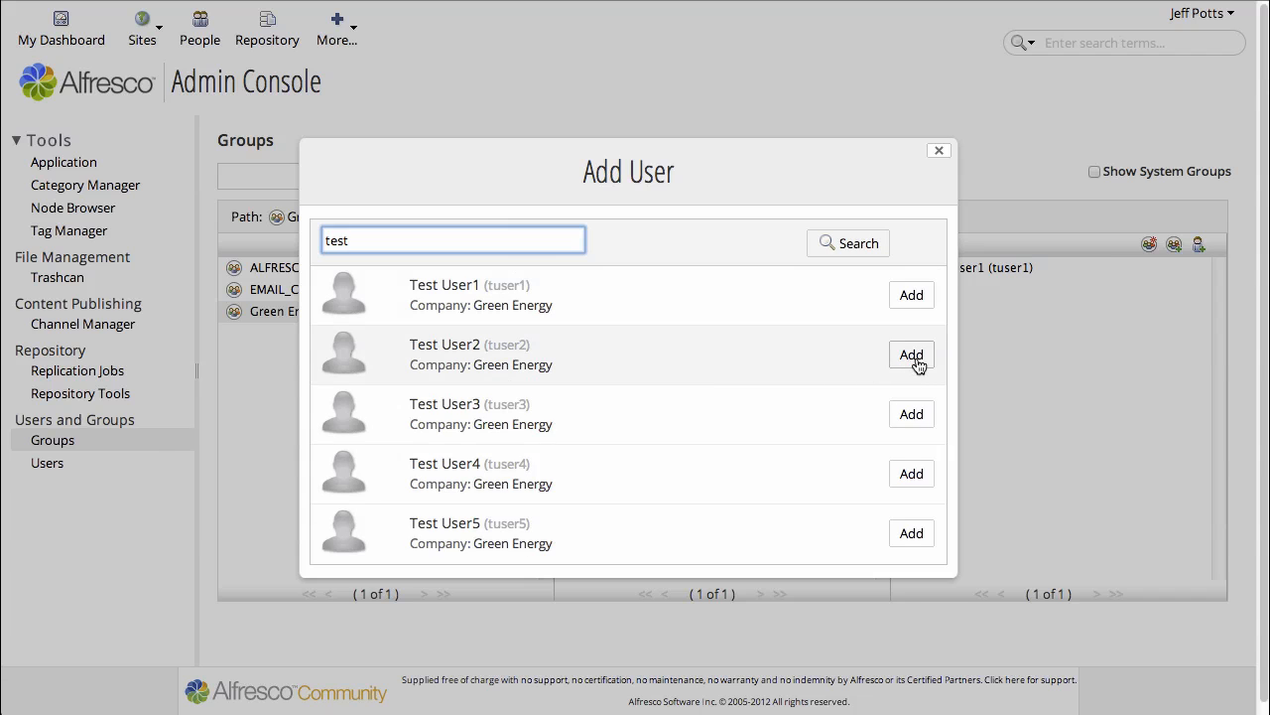
click(909, 353)
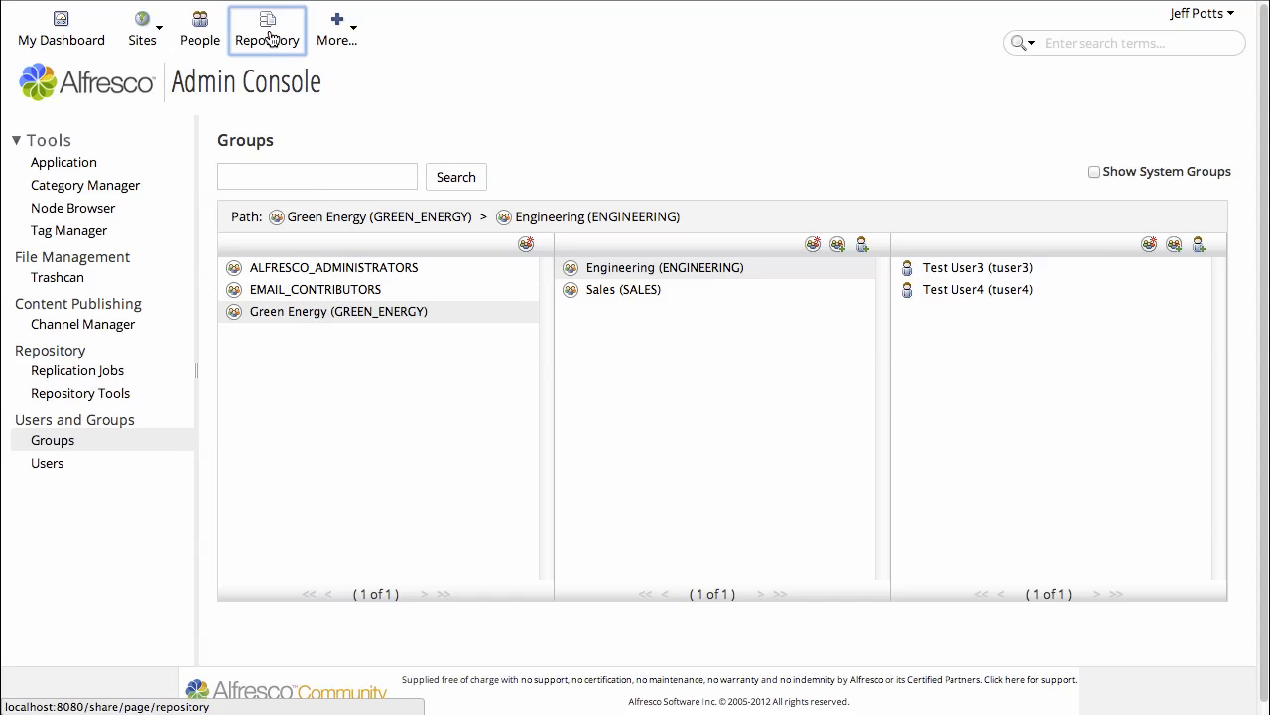
Create a new folder named Example Folder at the repository root
click(266, 27)
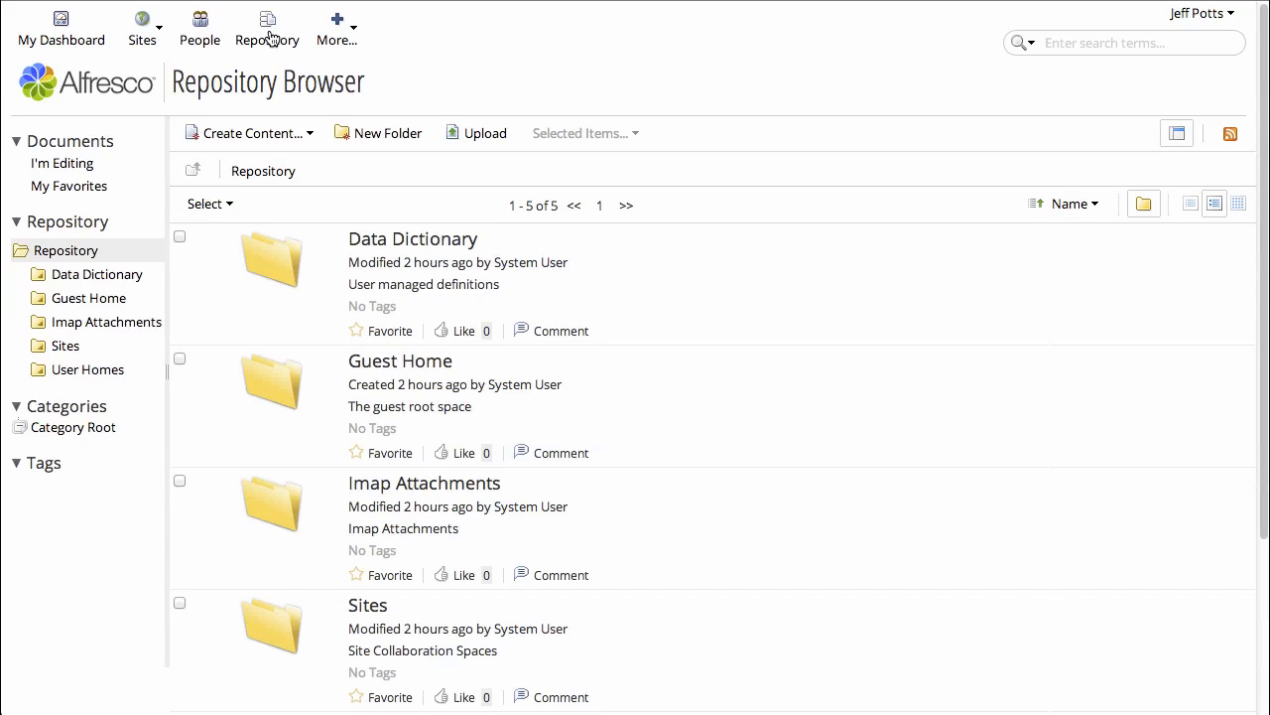
click(389, 131)
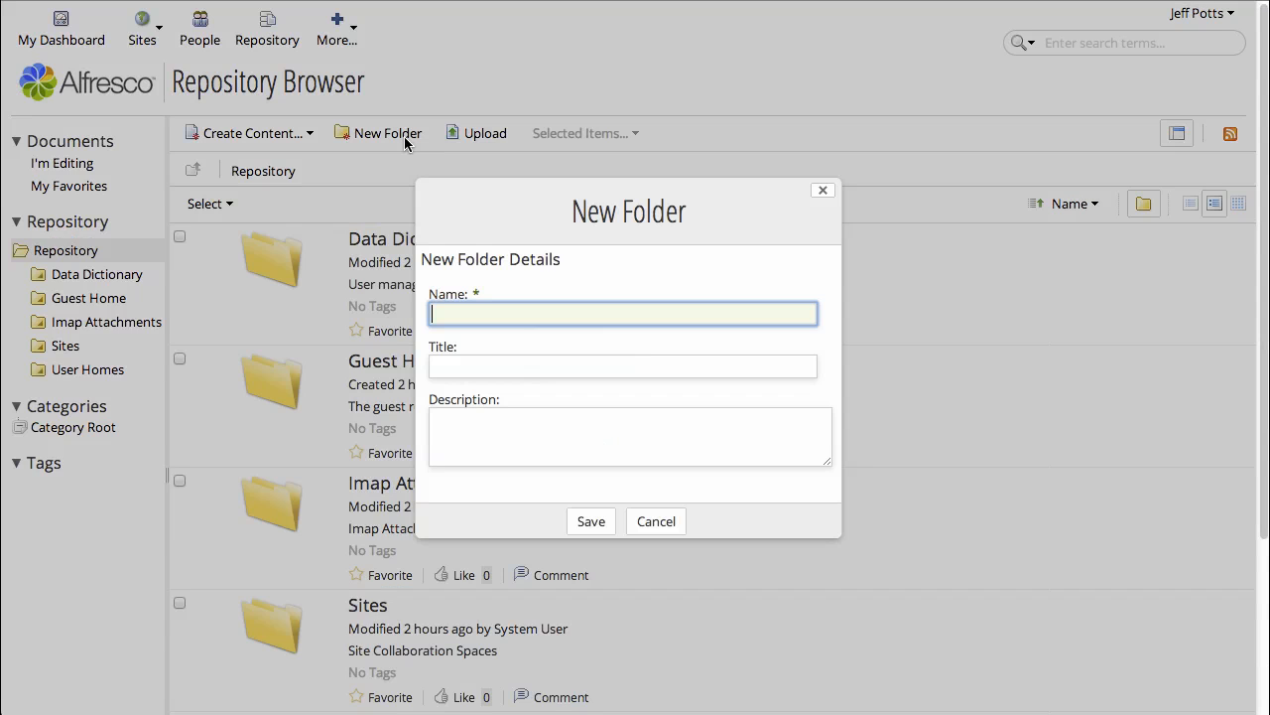
text(Example Folder)
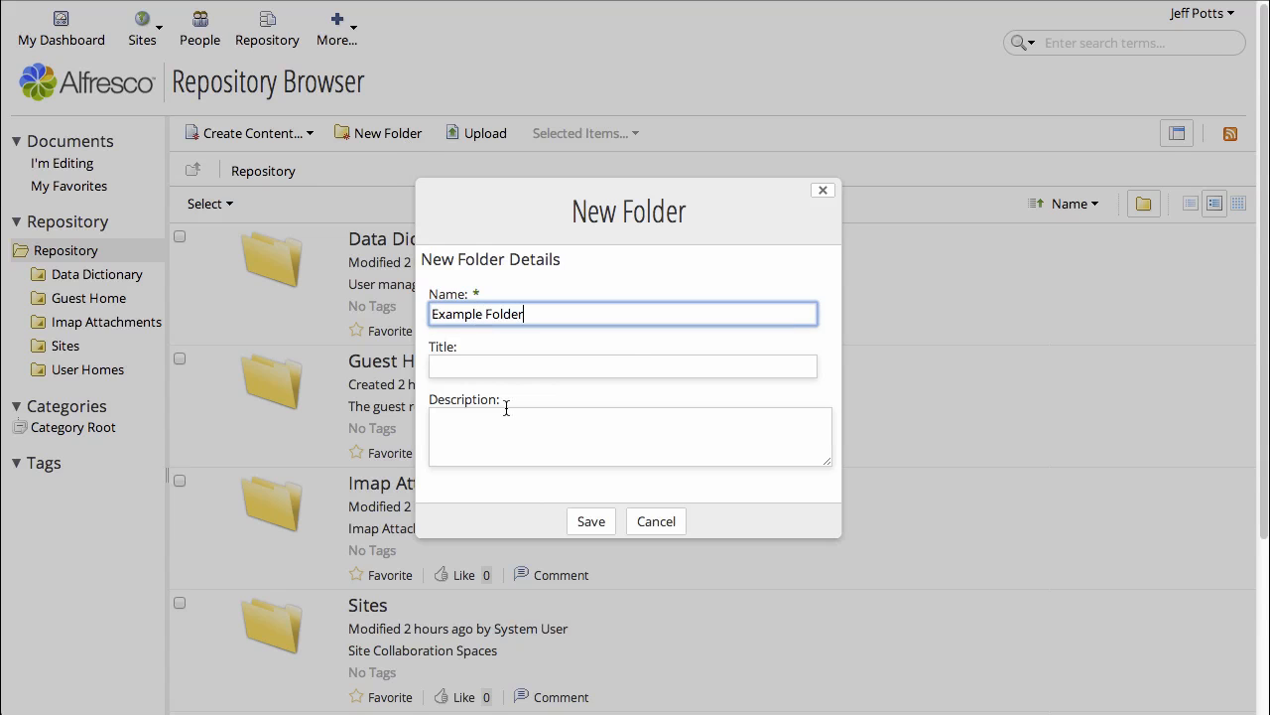
click(591, 520)
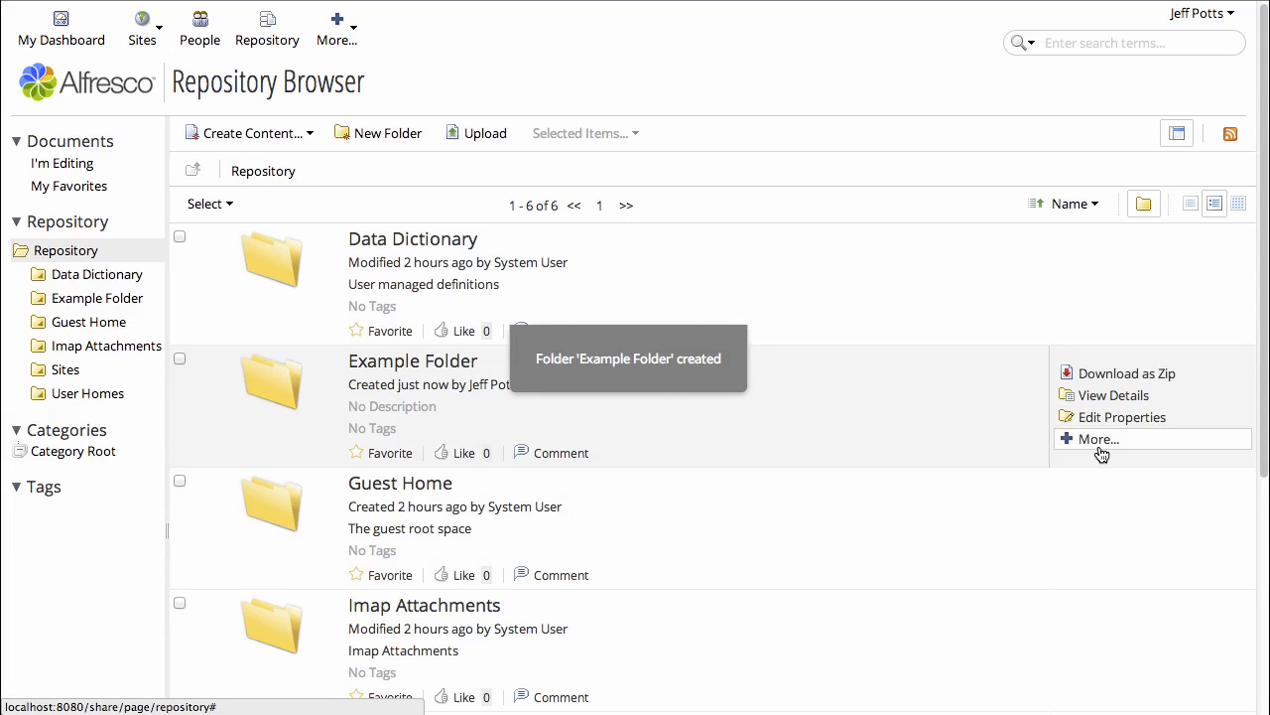
In Example Folder's Manage Permissions, search 'sales' and add the Sales group locally
click(1096, 438)
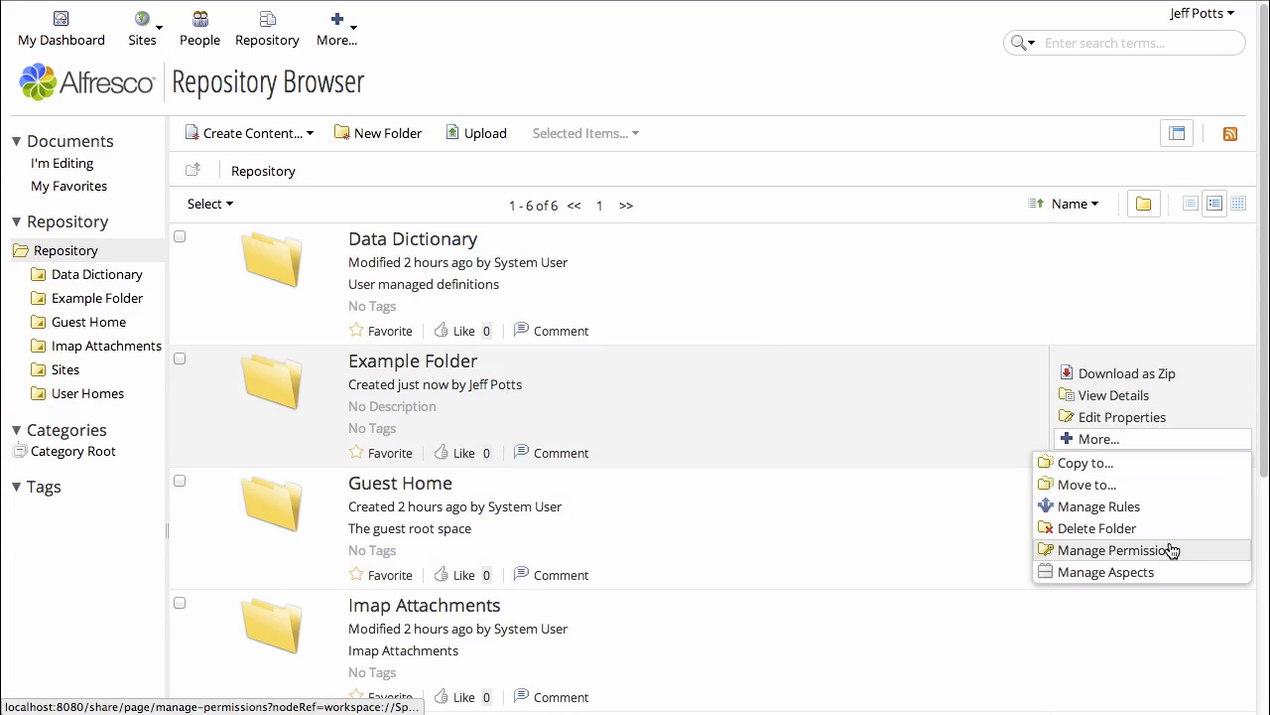
click(1114, 550)
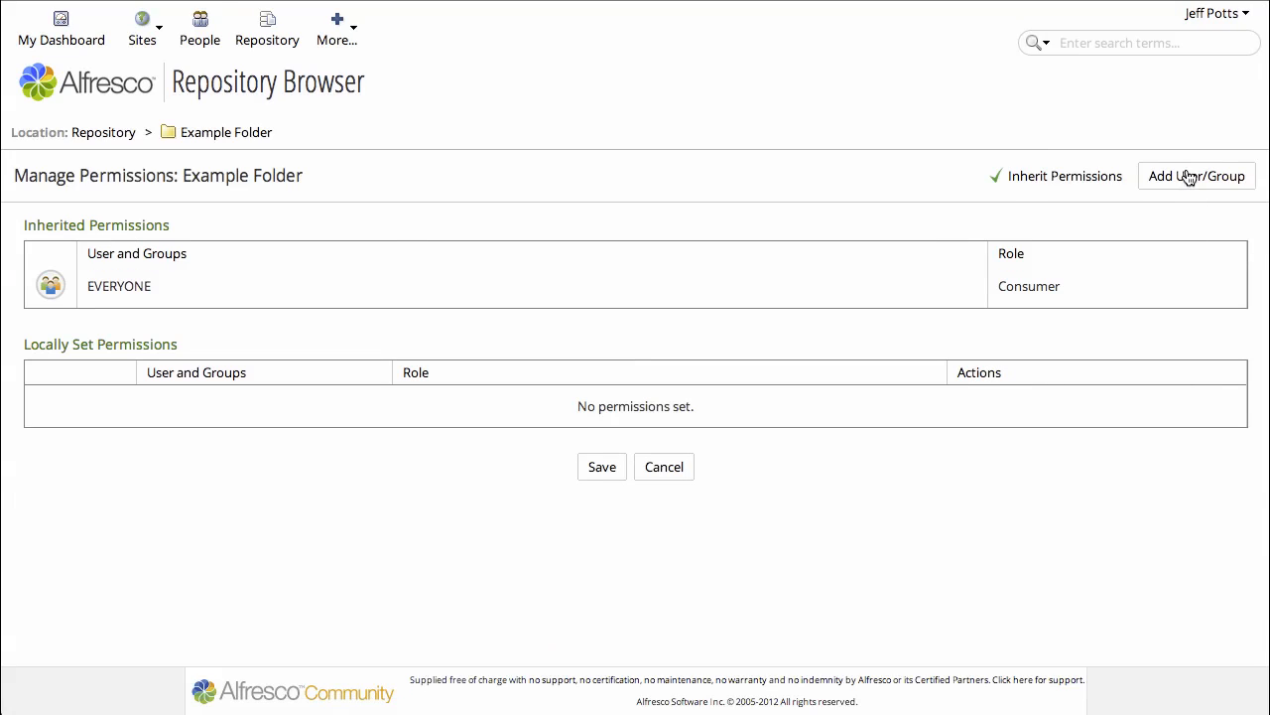
click(1194, 174)
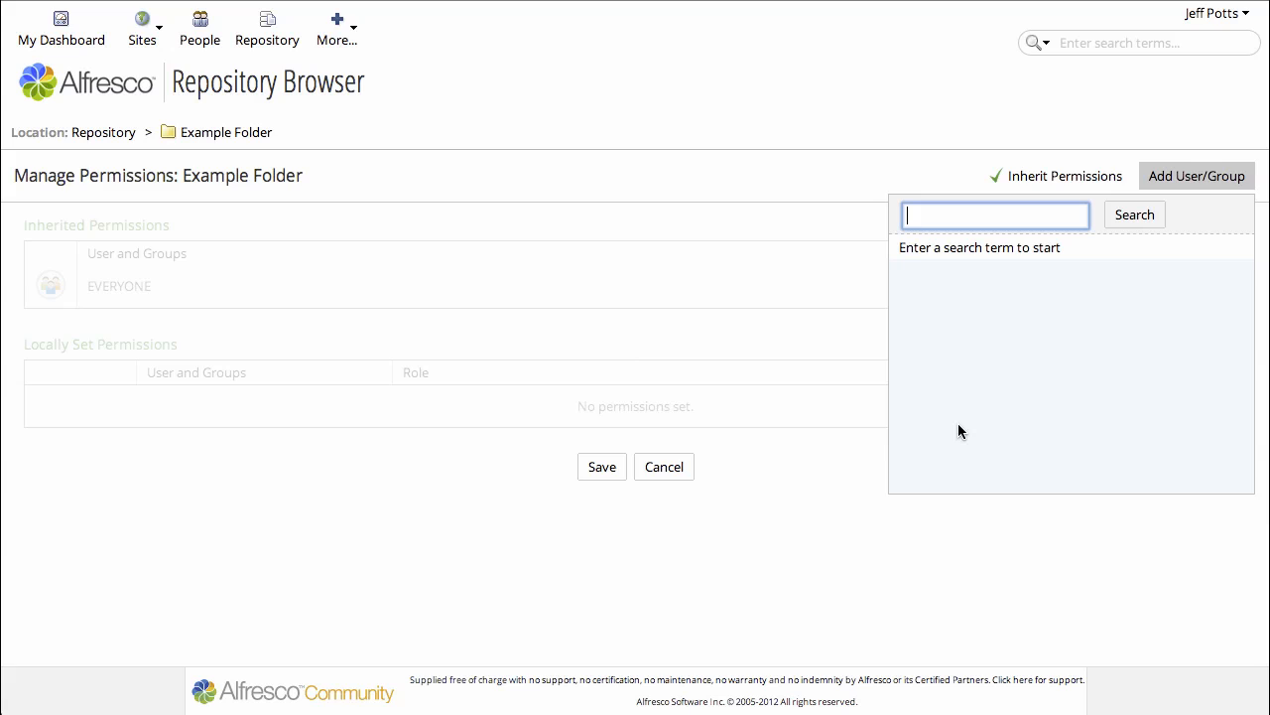
text(sales)
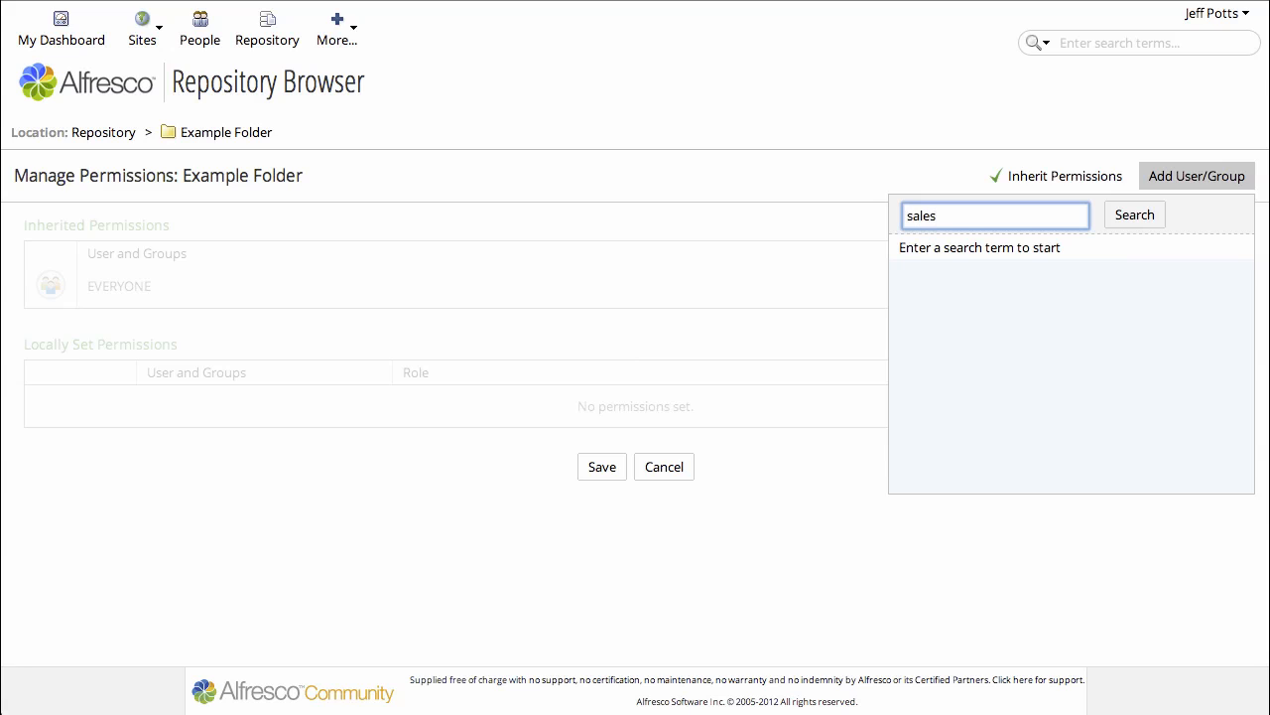
click(1136, 214)
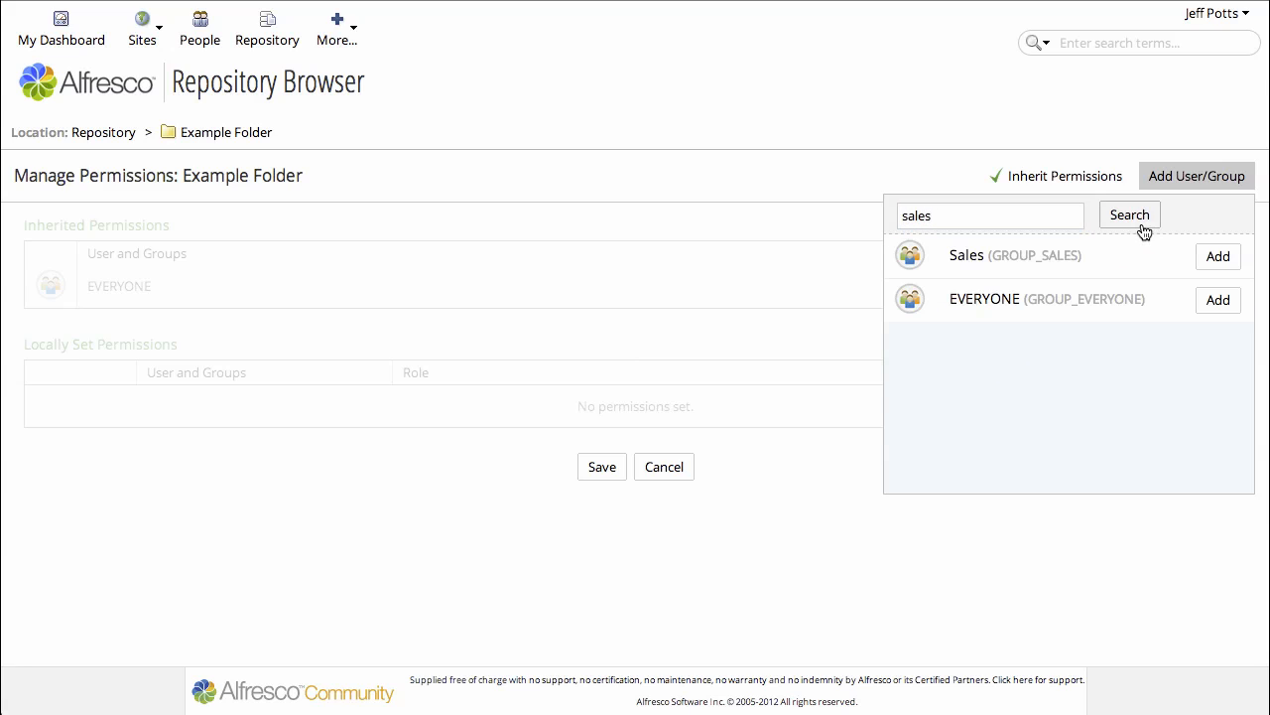
mouse_move(1175, 248)
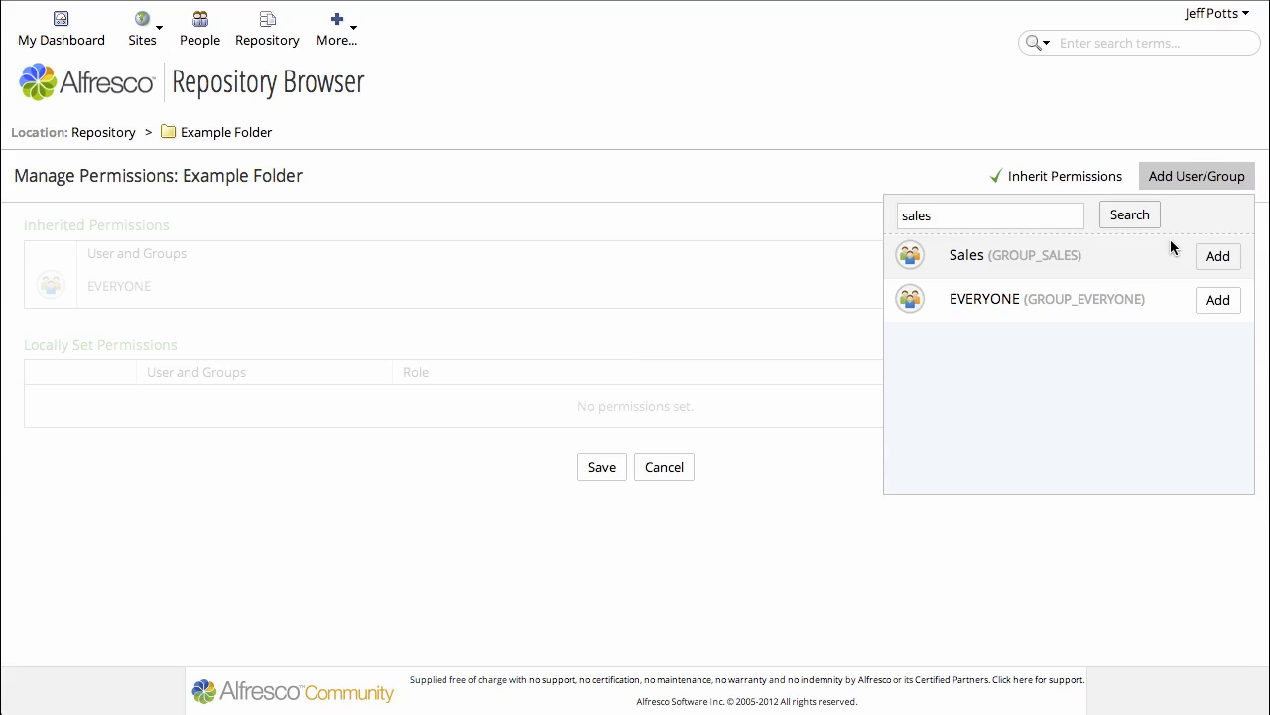
click(1219, 256)
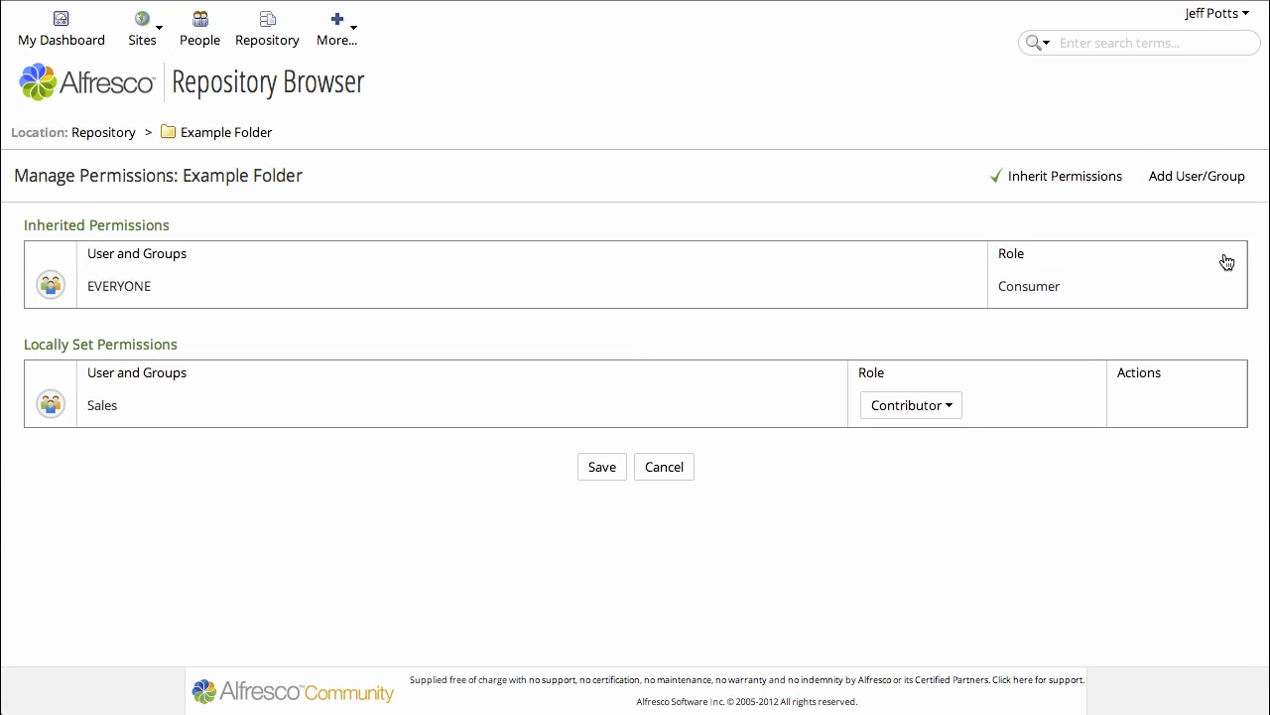
mouse_move(1196, 174)
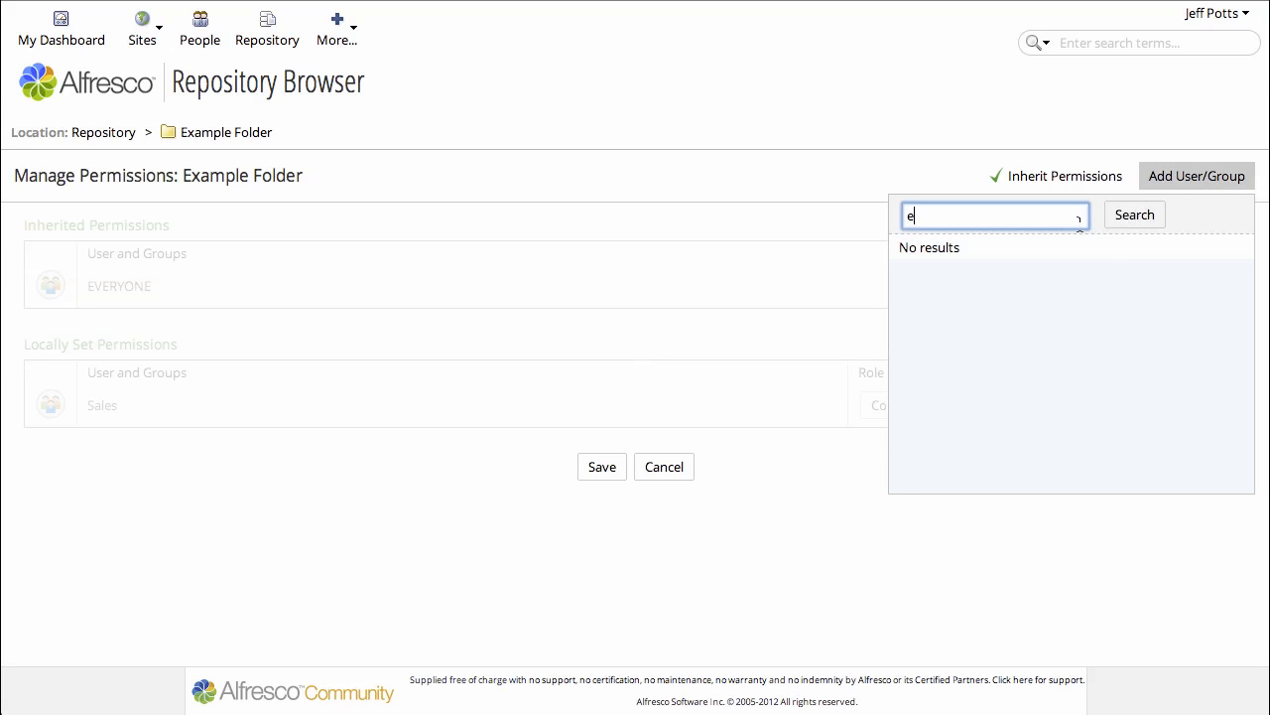
Add the Engineering group to Example Folder's permissions with the Collaborator role
text(ngineering)
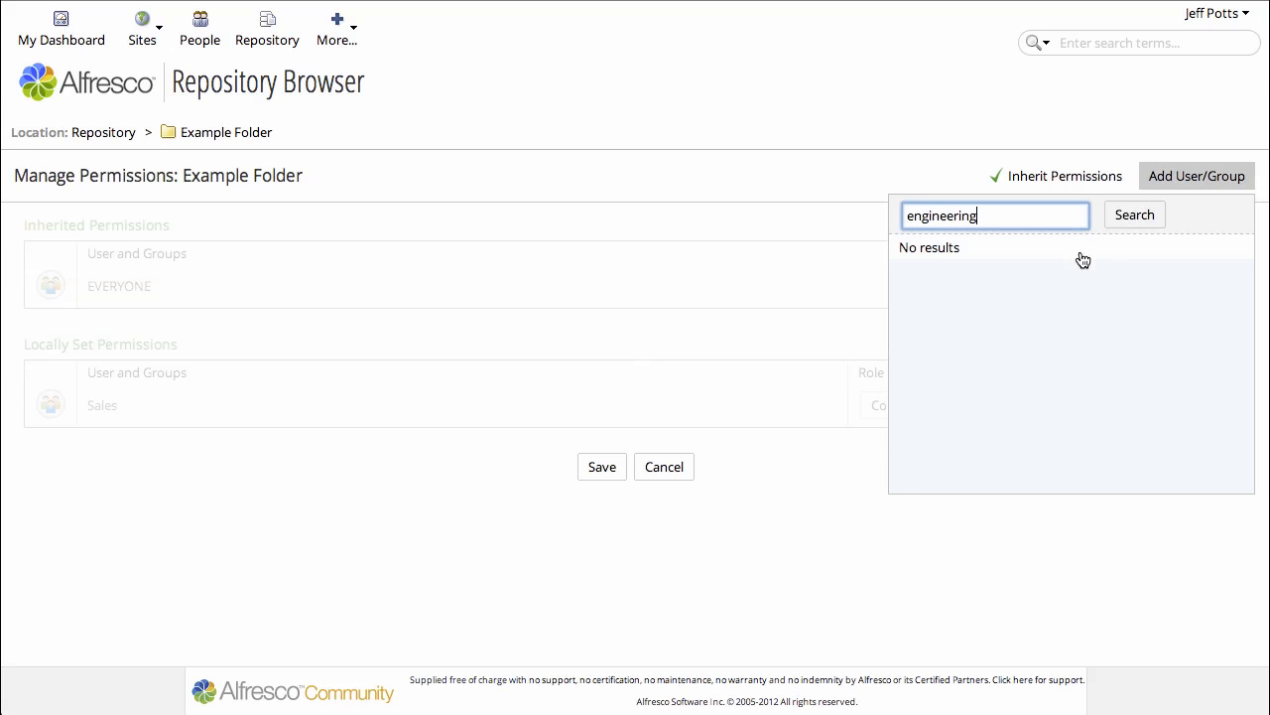
click(1135, 214)
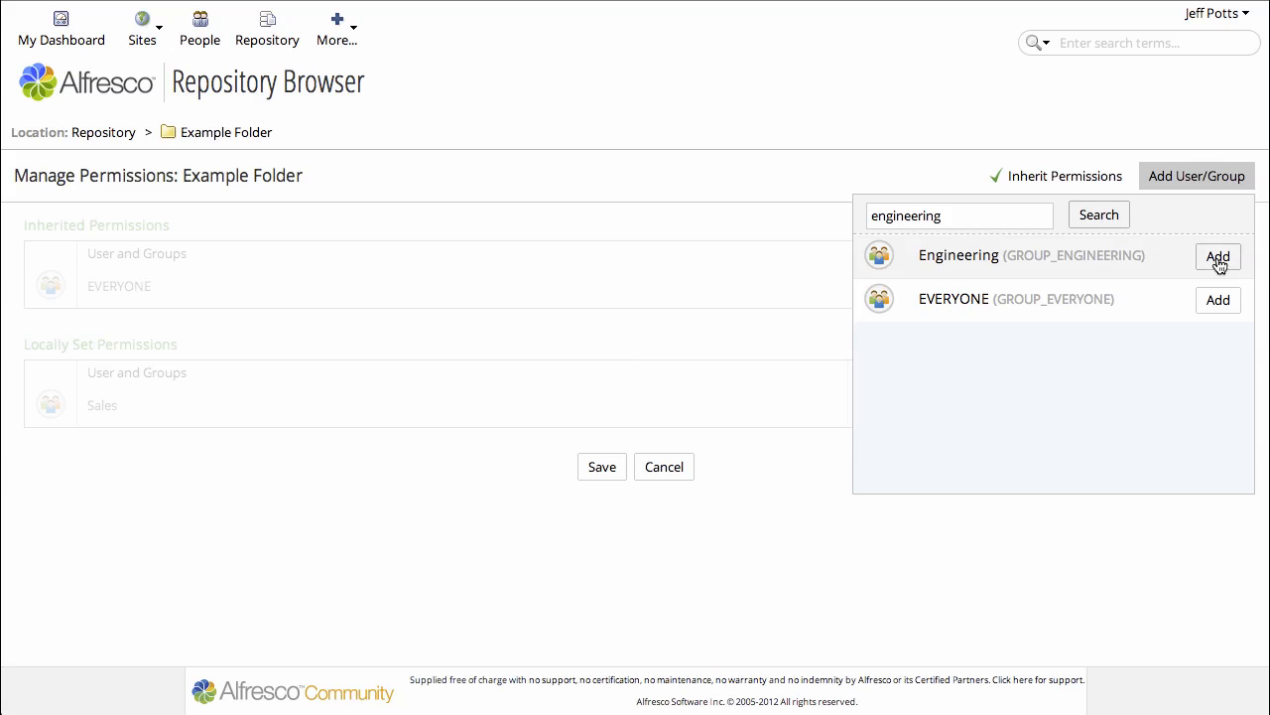
click(909, 405)
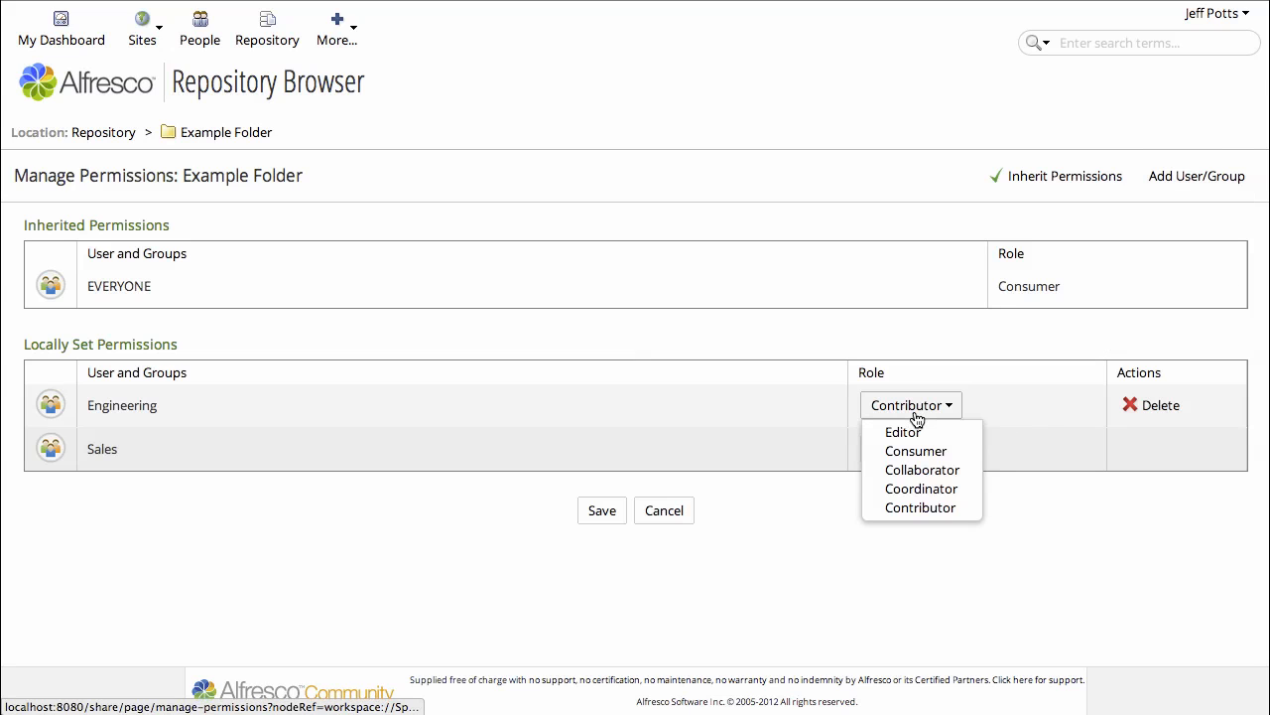
mouse_move(931, 468)
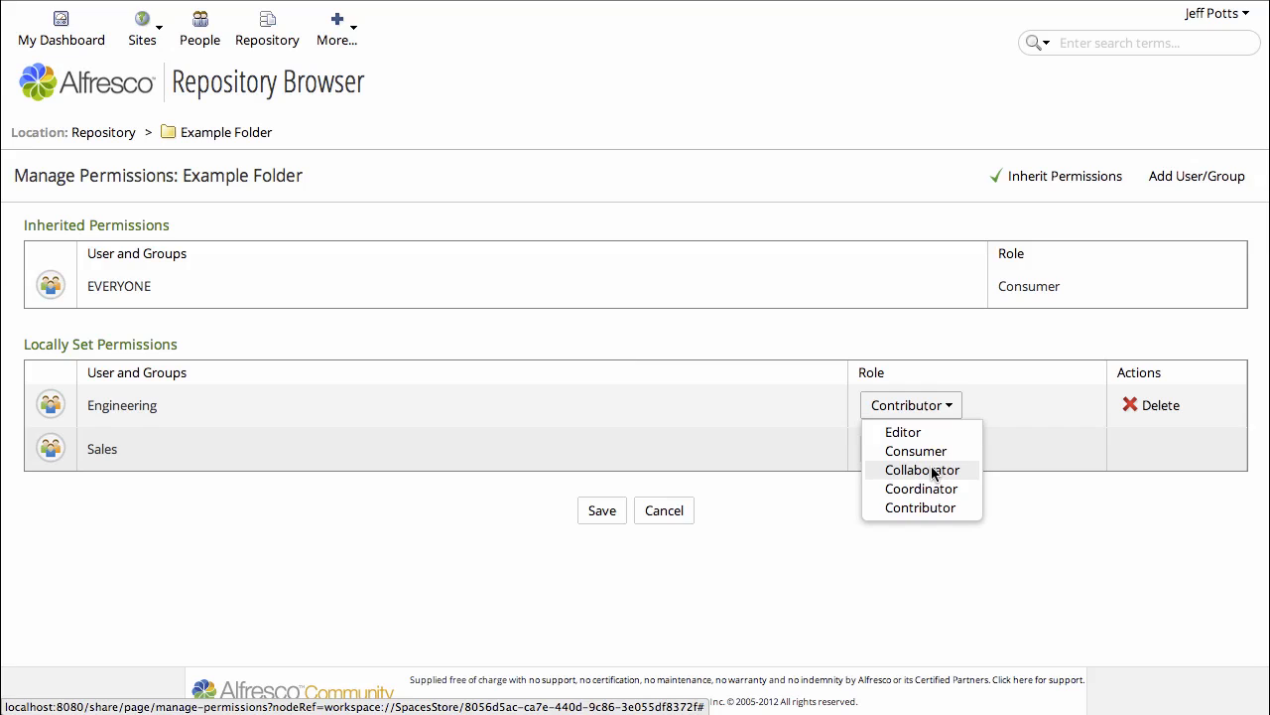
click(921, 468)
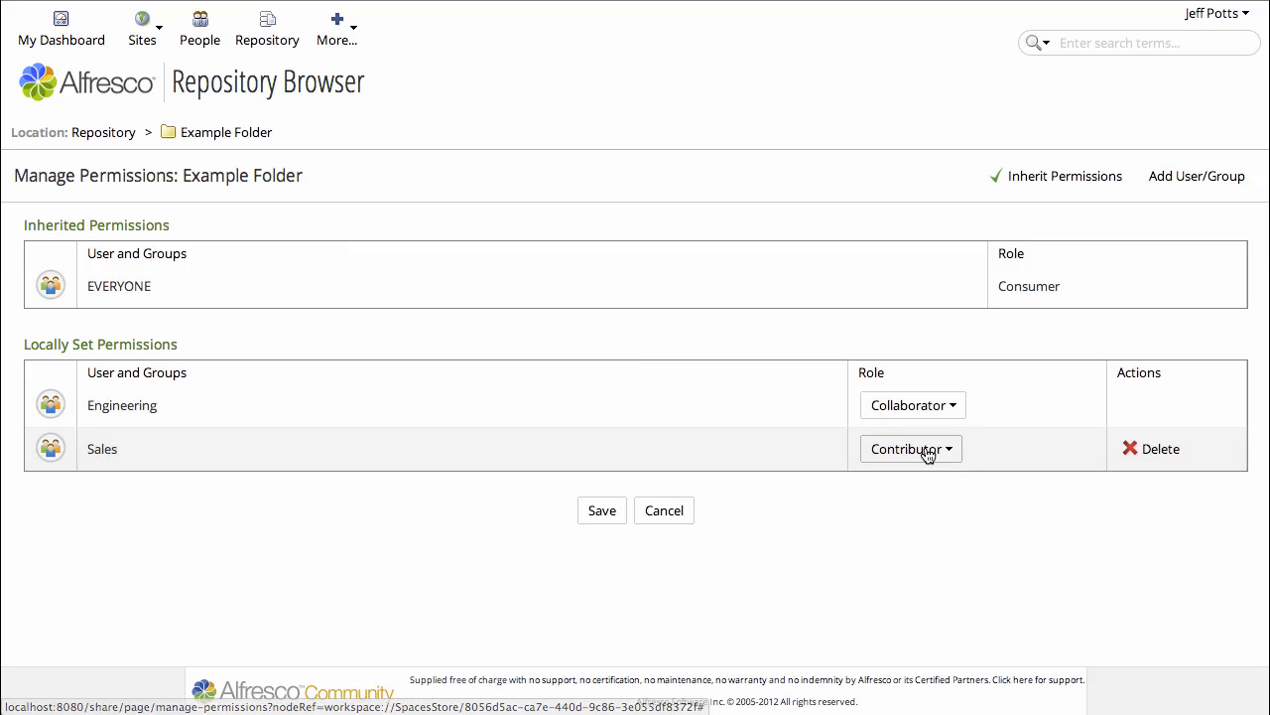
Change Sales to the Consumer role and save the folder permissions
click(909, 449)
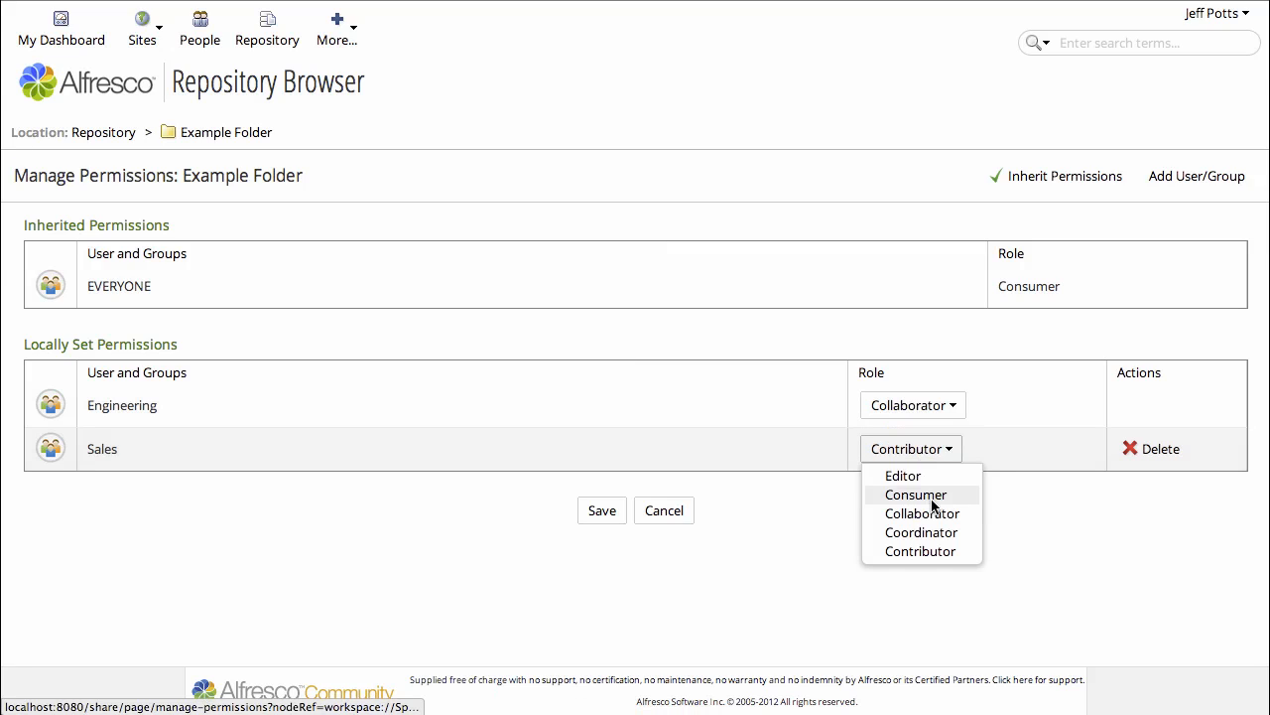
click(915, 495)
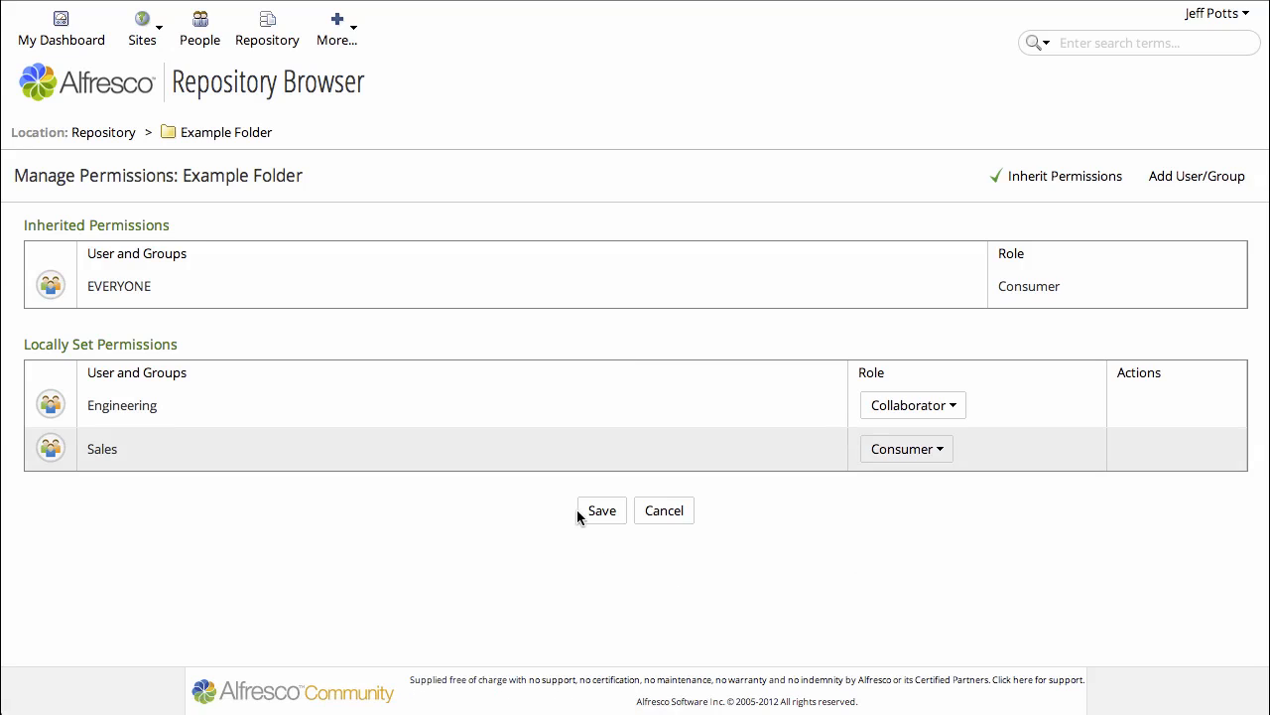
click(601, 508)
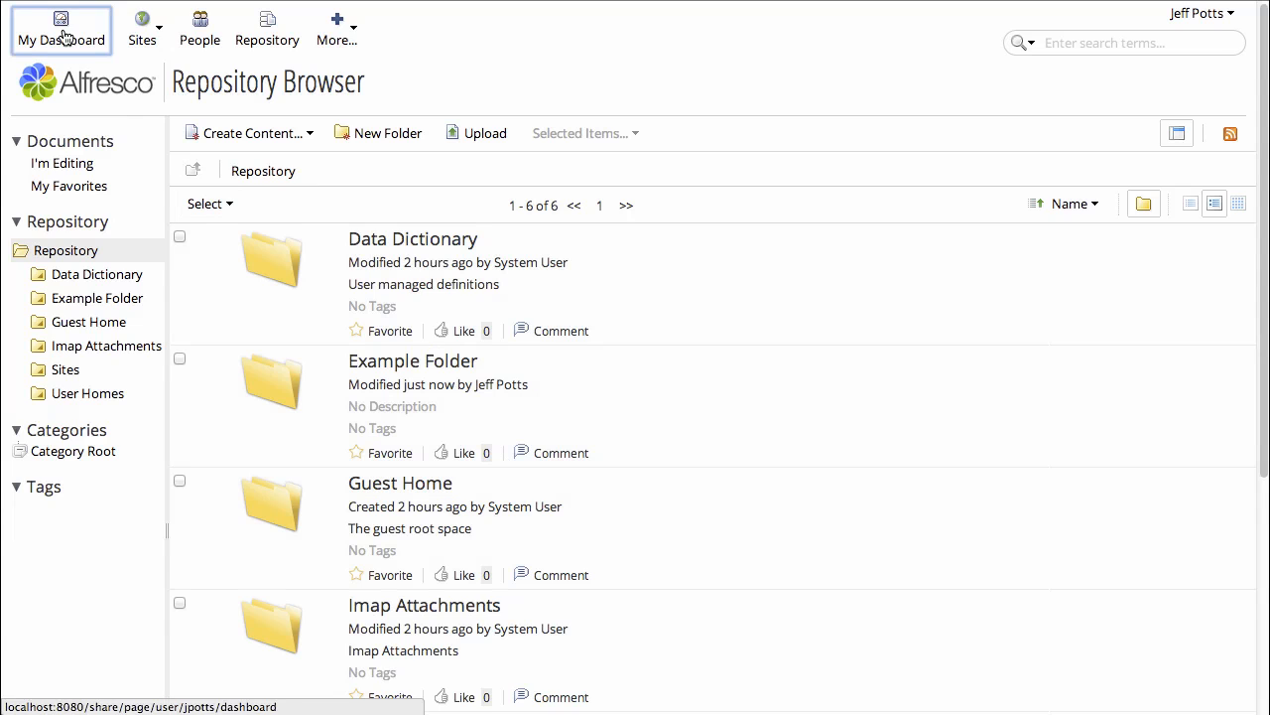
From My Tasks on the dashboard, start a new Group Review And Approve workflow
click(60, 40)
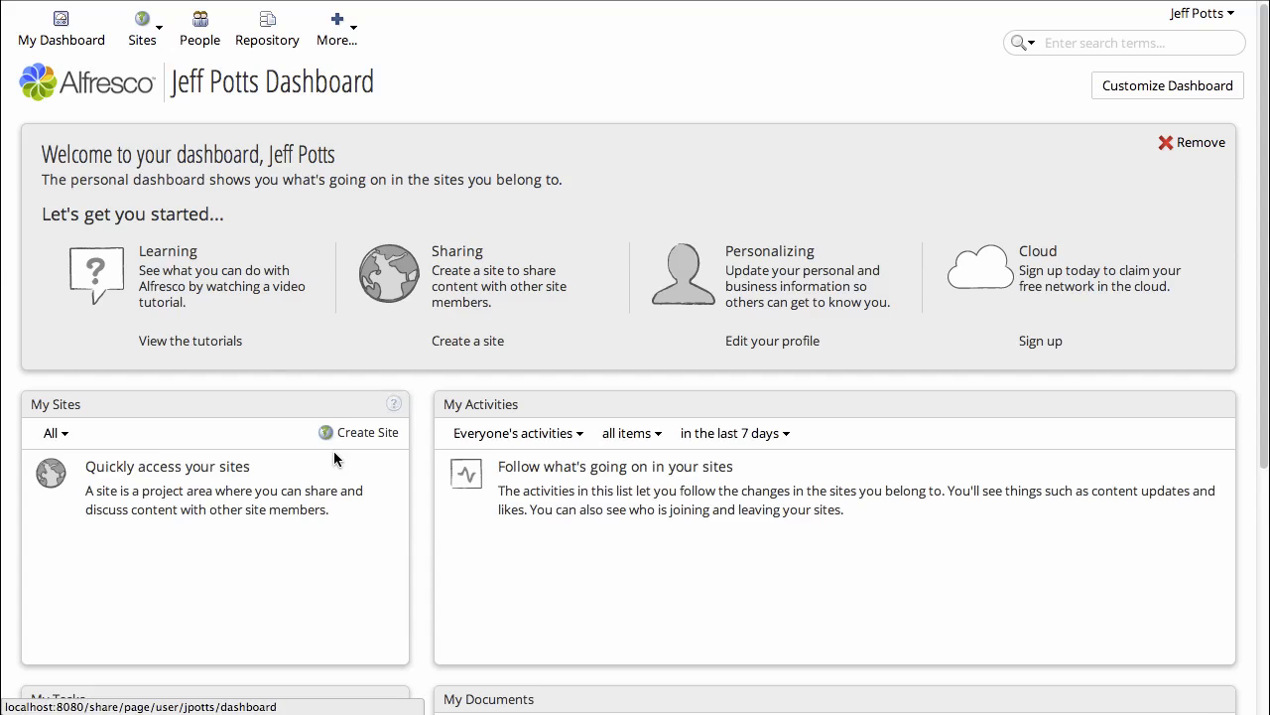
scroll(down, 3)
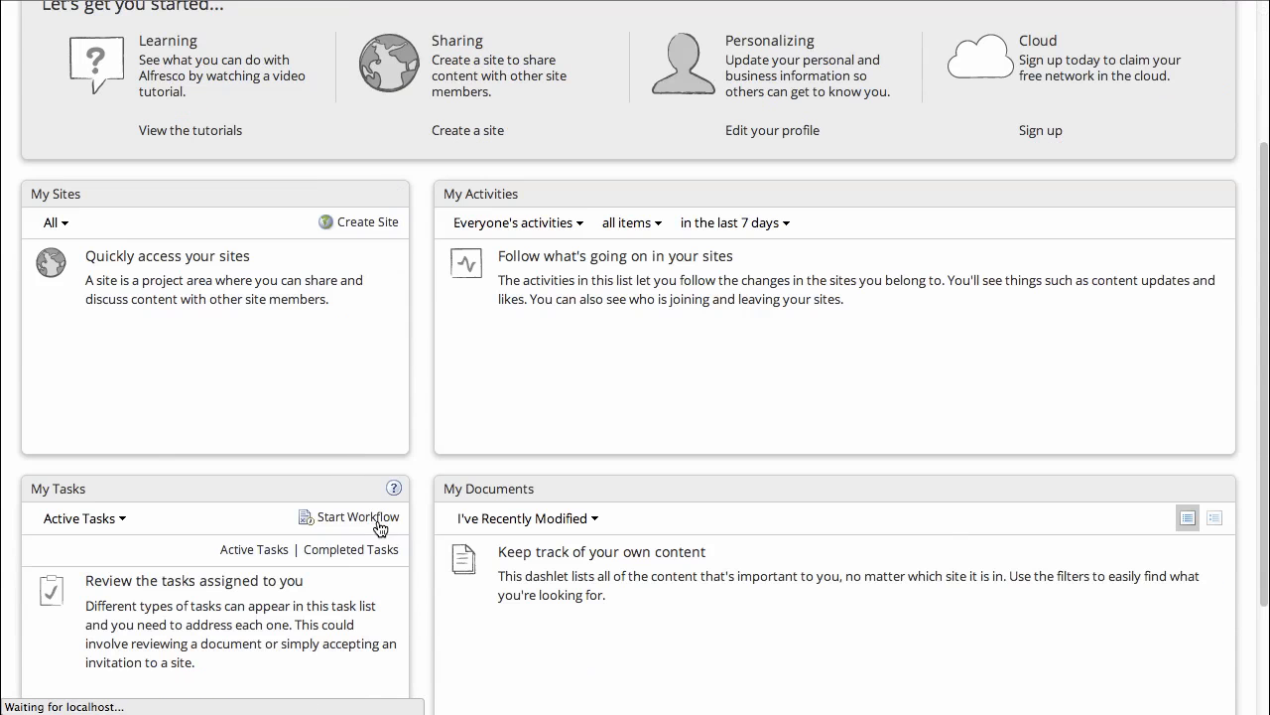
click(357, 516)
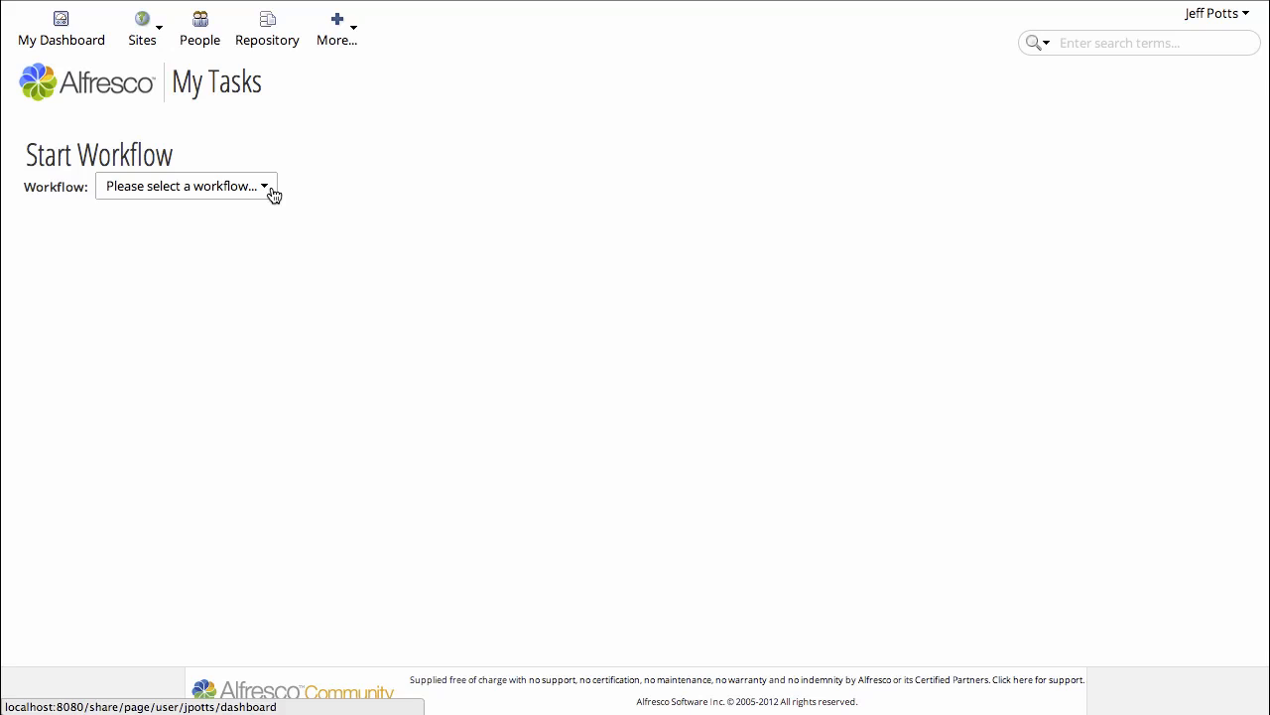
click(184, 187)
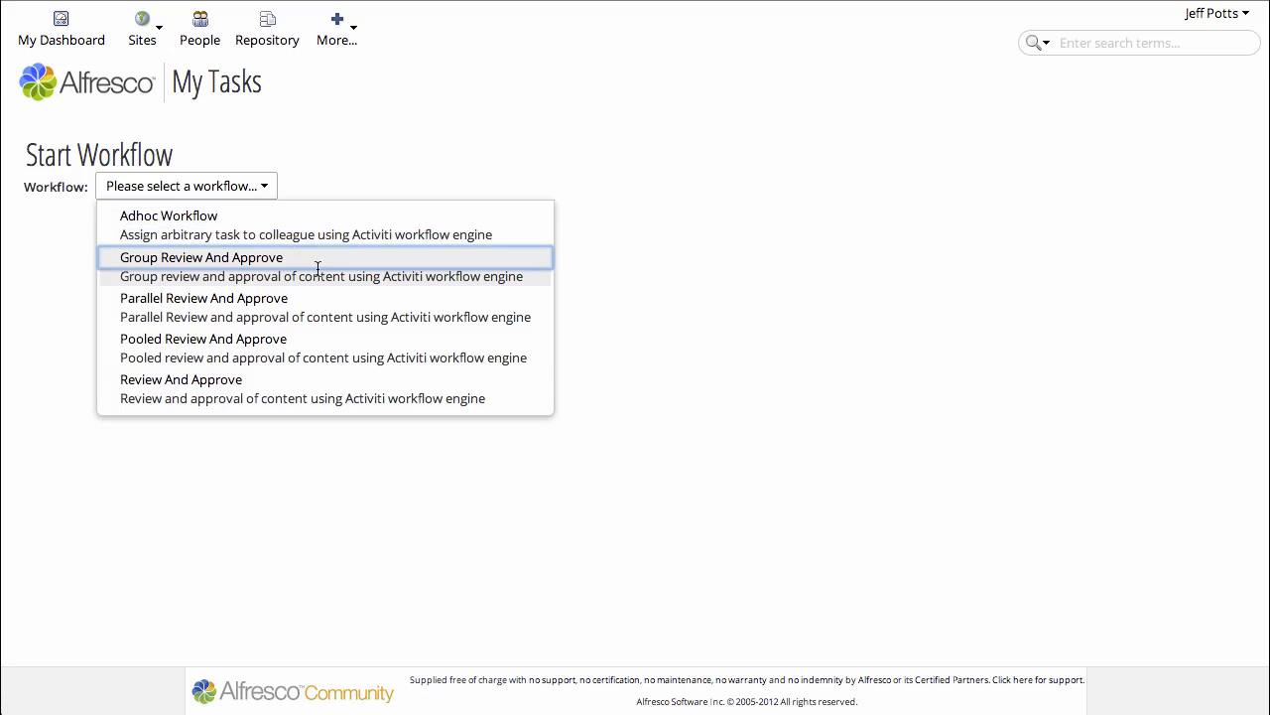
click(200, 258)
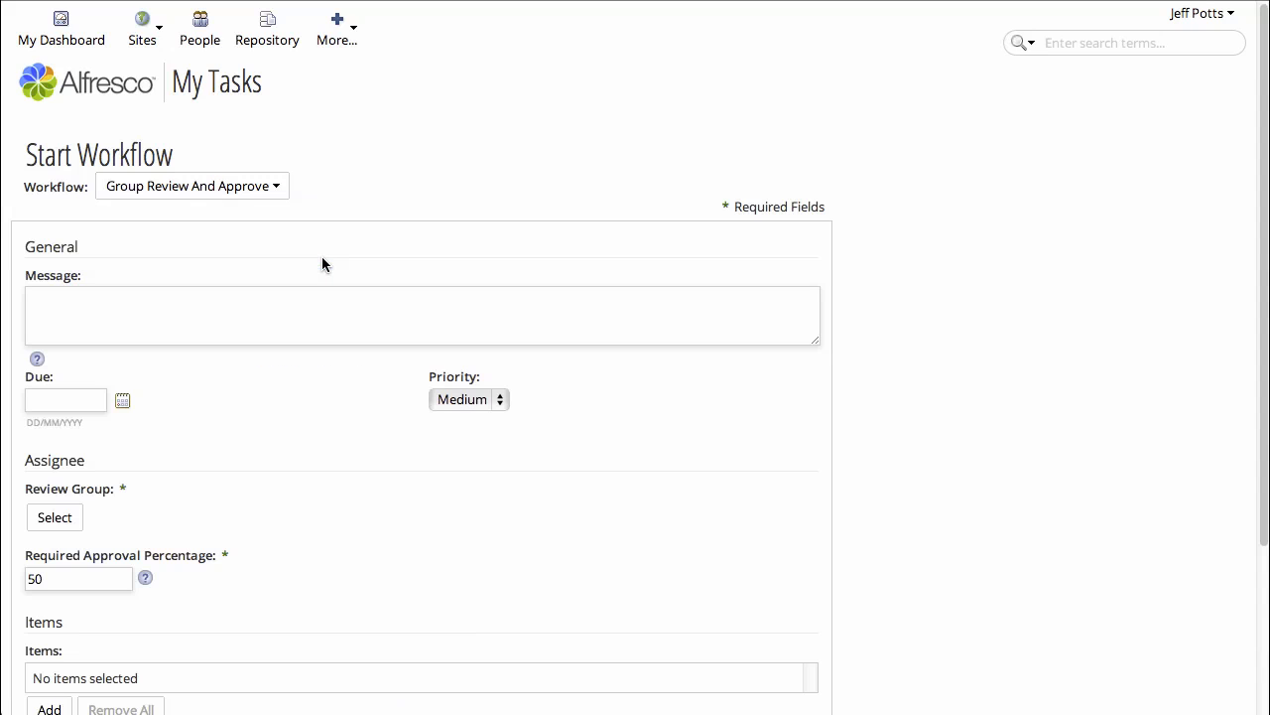
Set Sales as the Review Group by searching 'sal' and confirming the selection
click(55, 516)
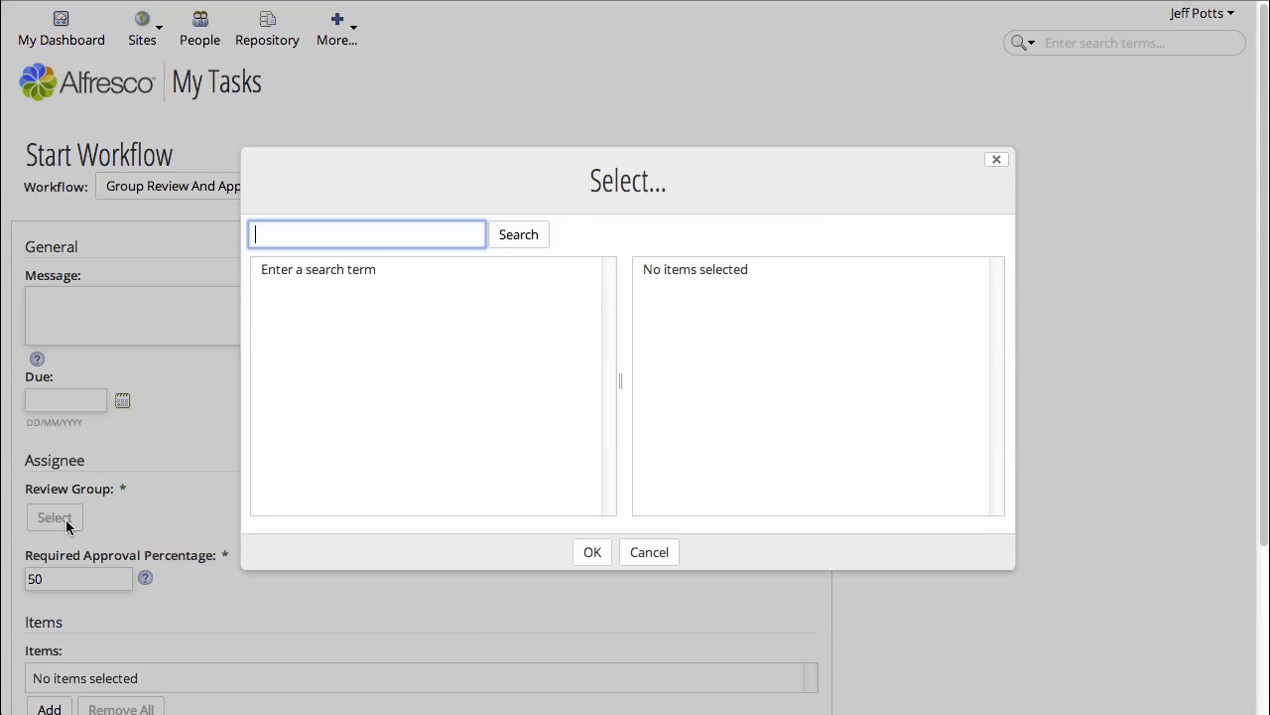
text(sales)
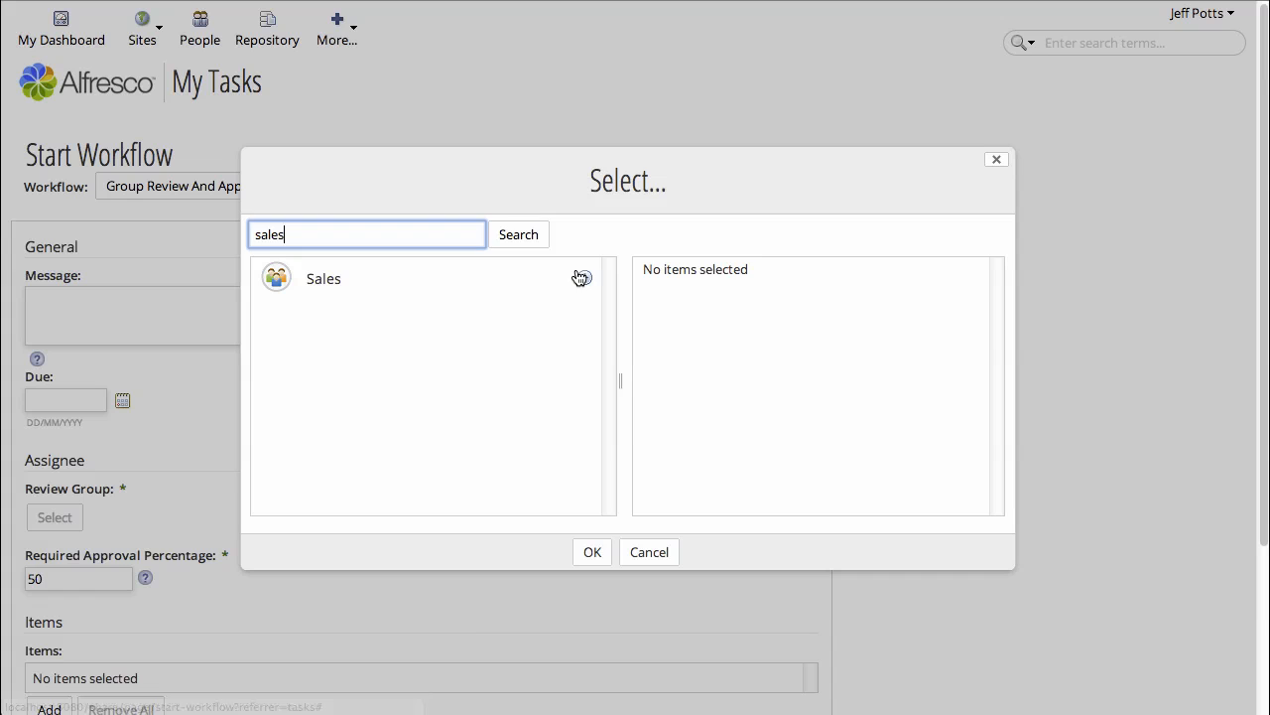
click(581, 278)
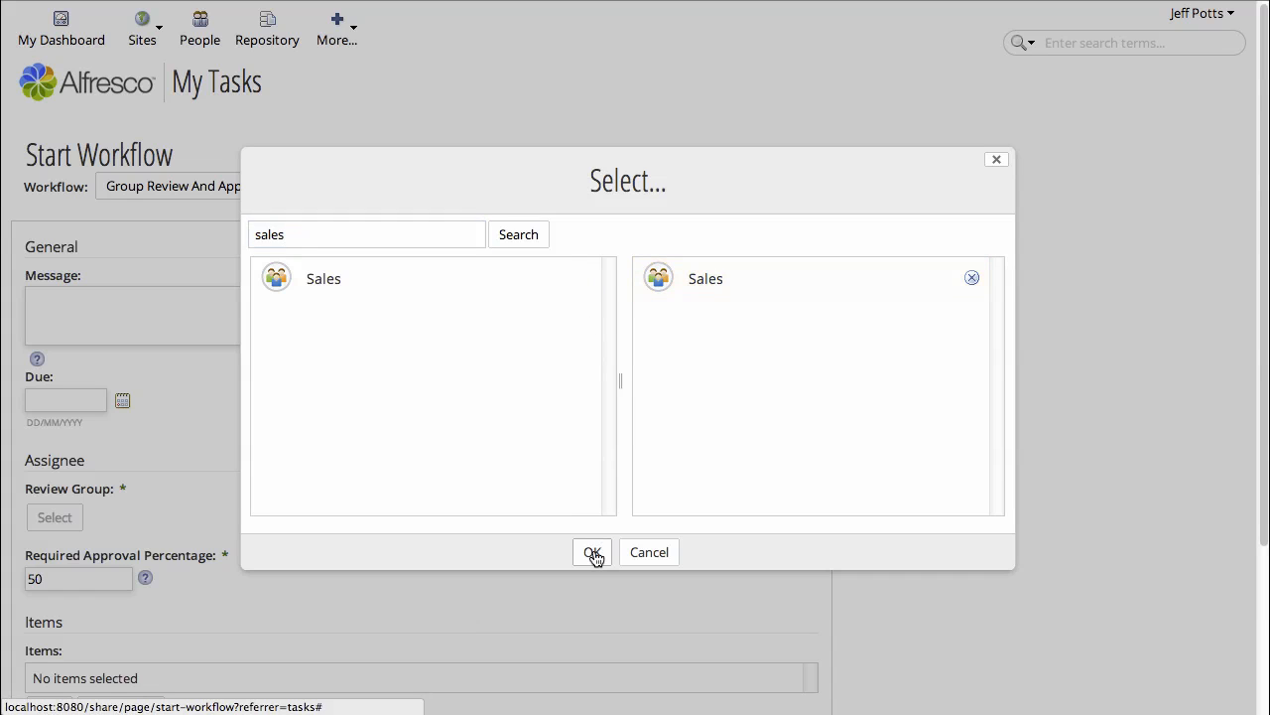
click(592, 551)
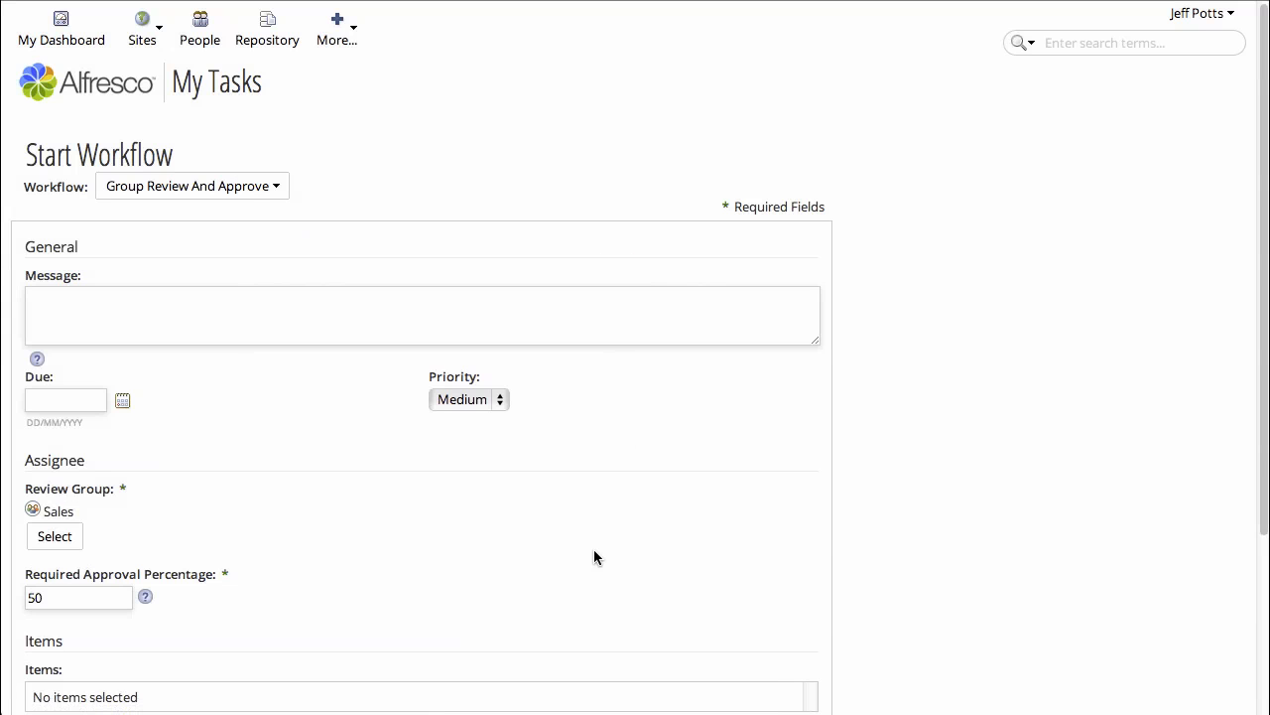
scroll(down, 3)
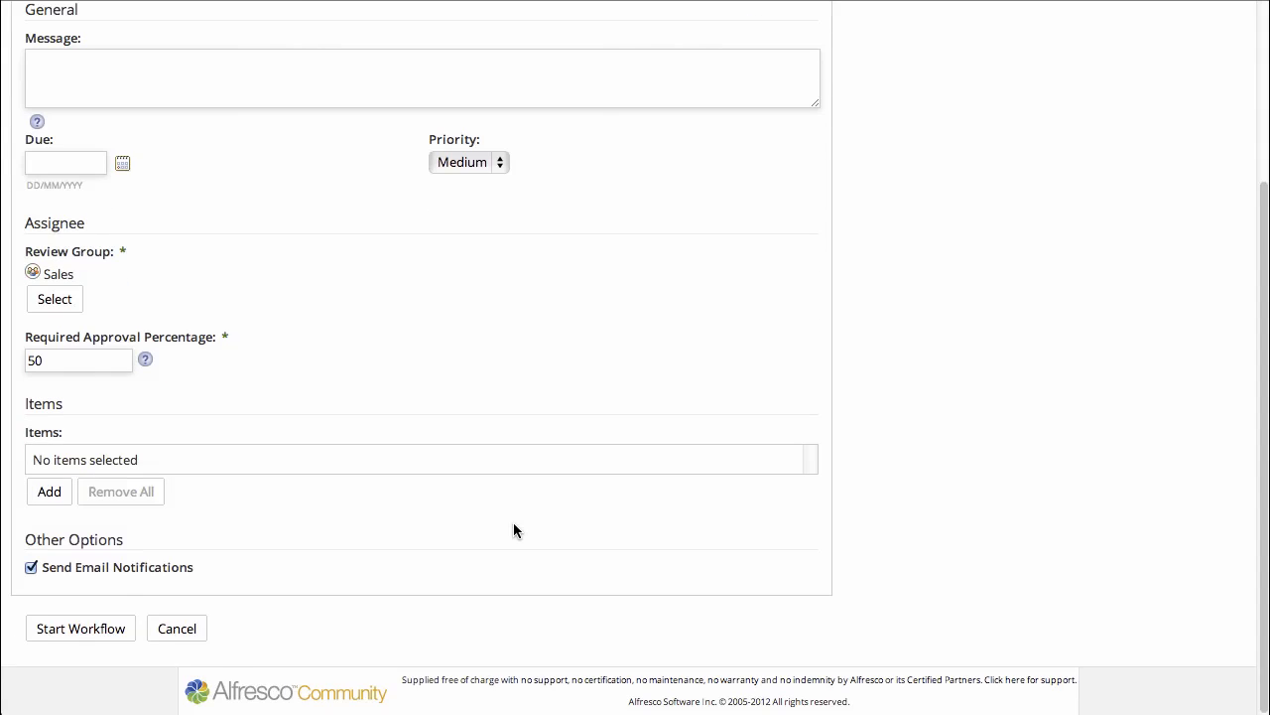